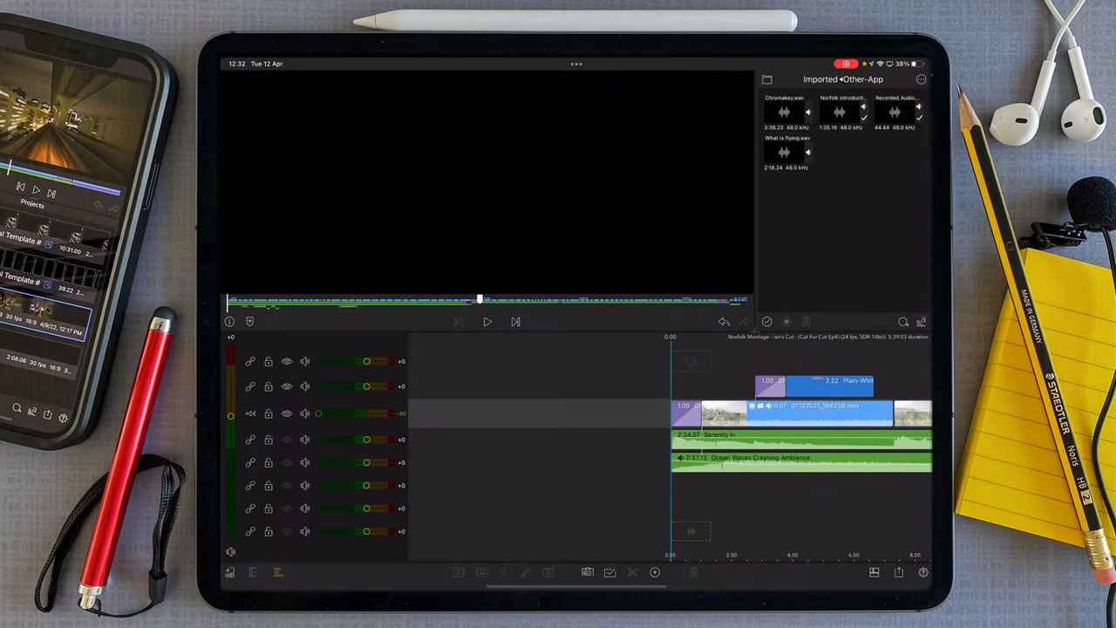
- Open the Norfolk Montage - Stu's Cut project and play its opening, including the Cromer title
left_click(487, 322)
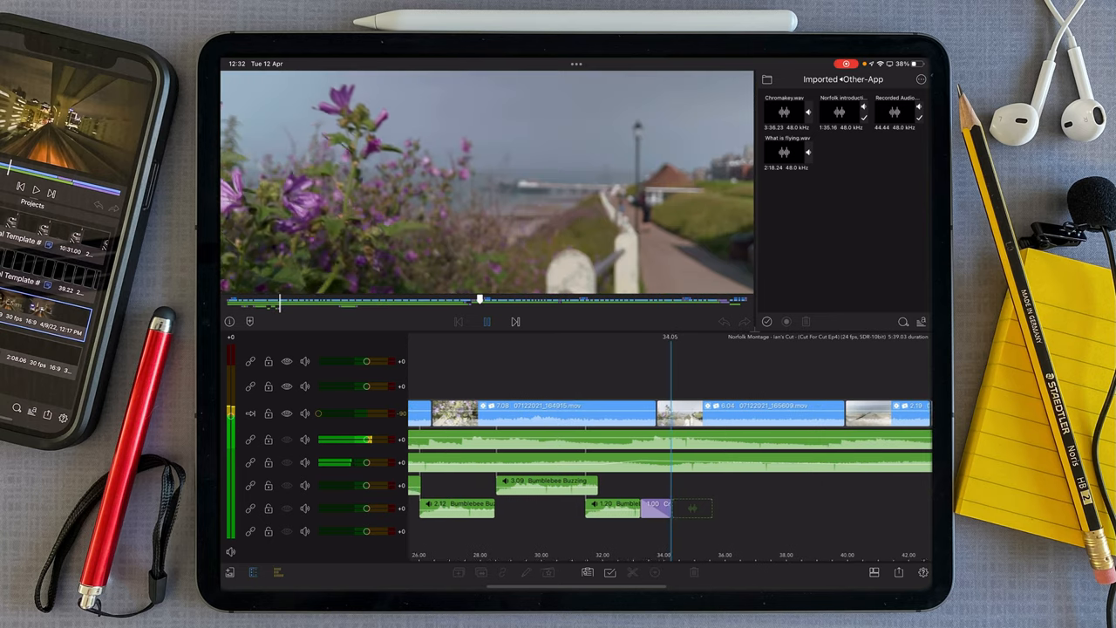
left_click(486, 322)
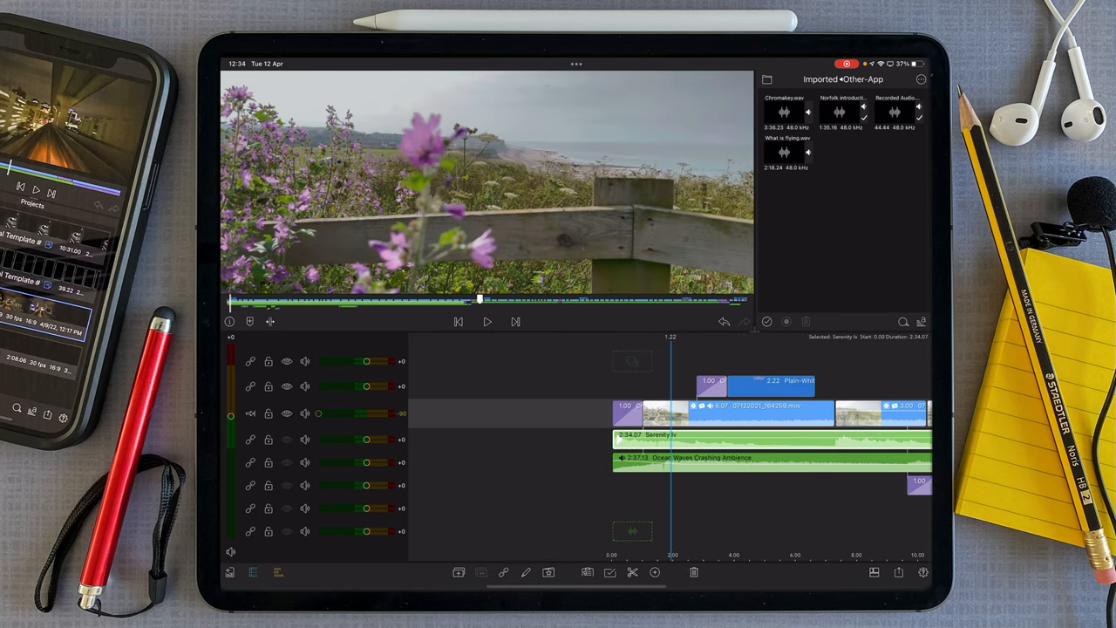
left_click(768, 458)
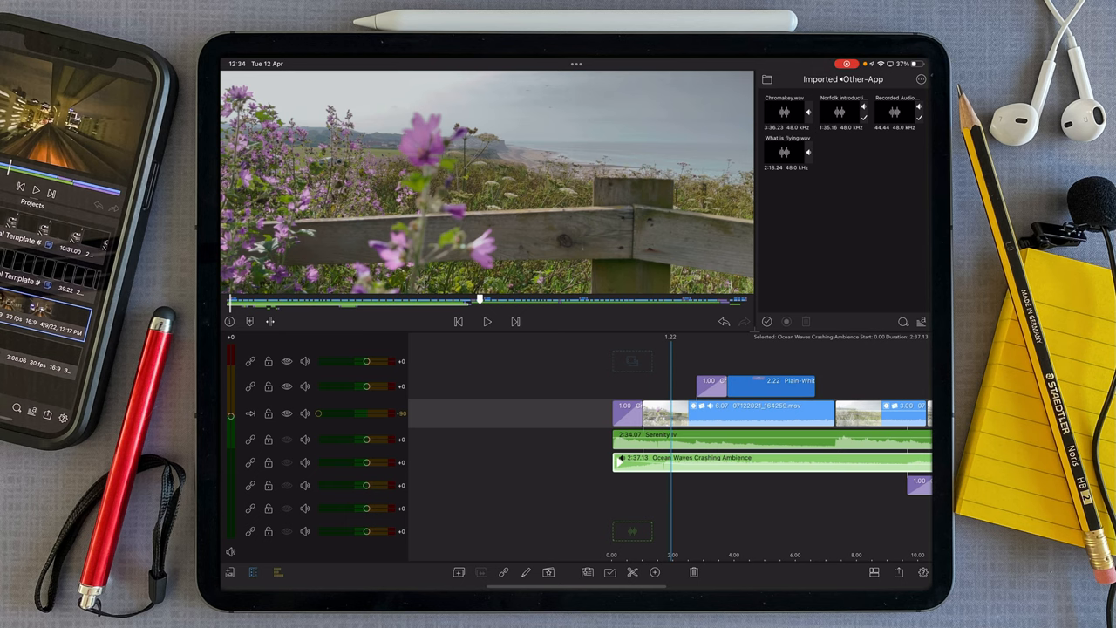
left_click(486, 322)
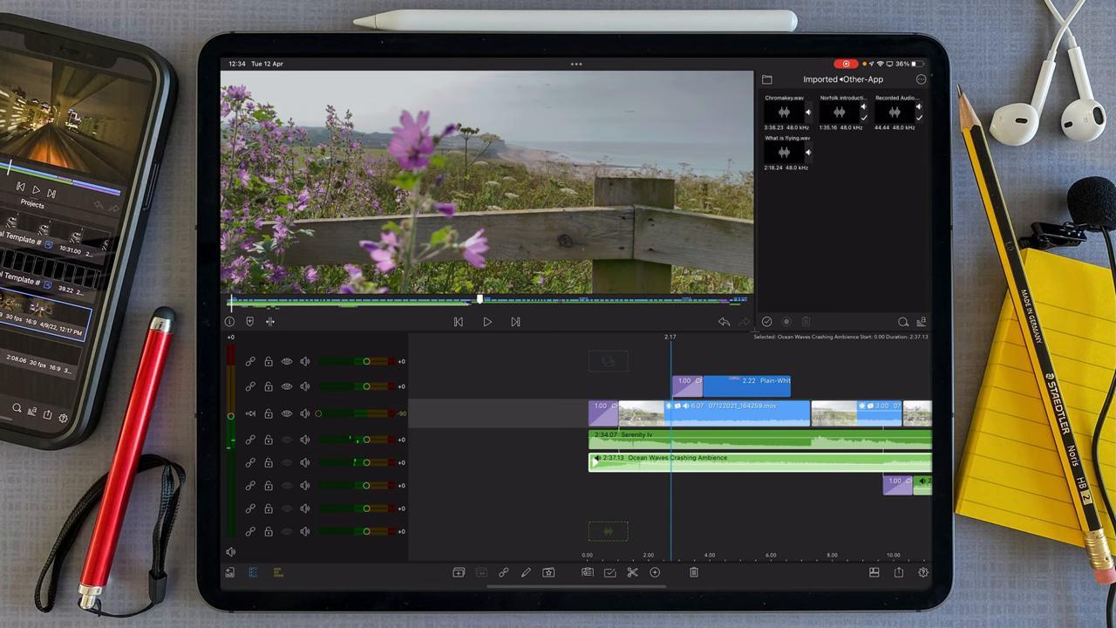
left_click(305, 462)
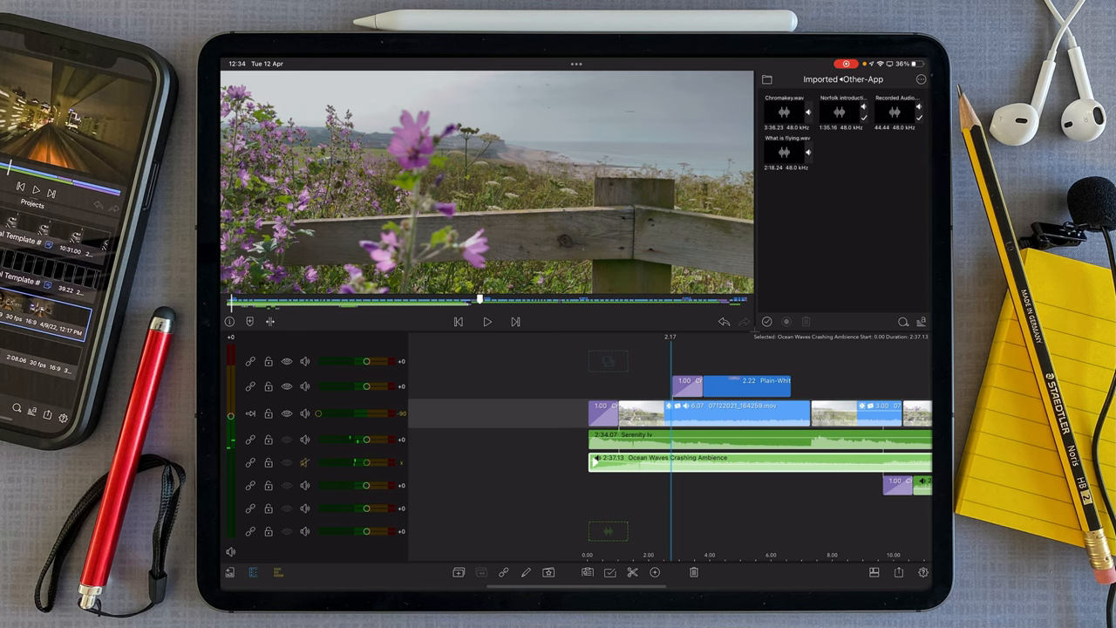
left_click(487, 322)
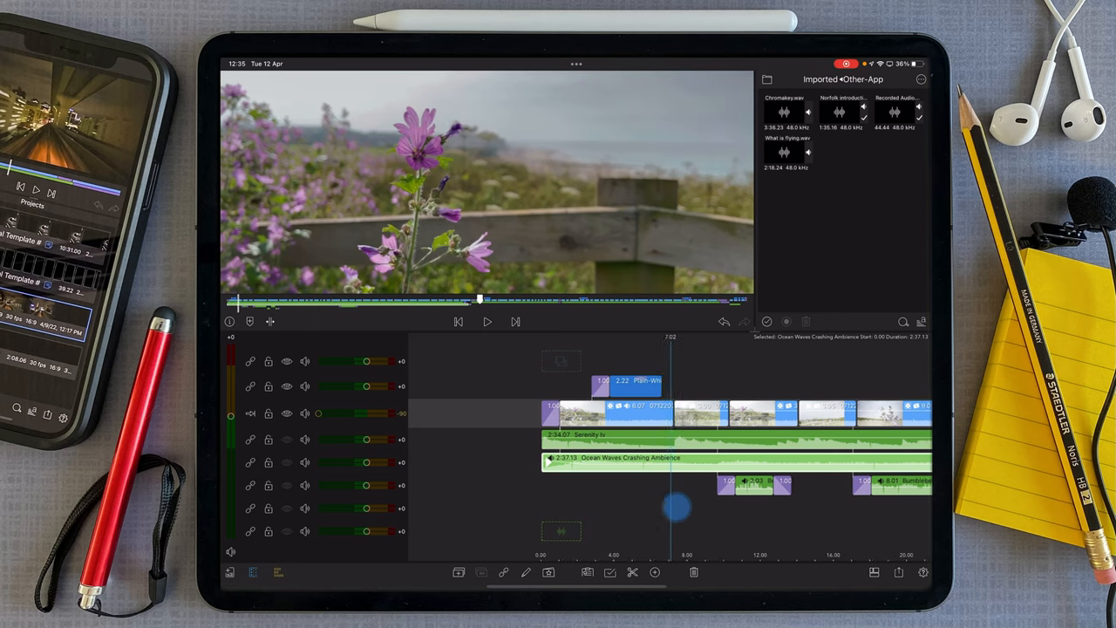
left_click(487, 321)
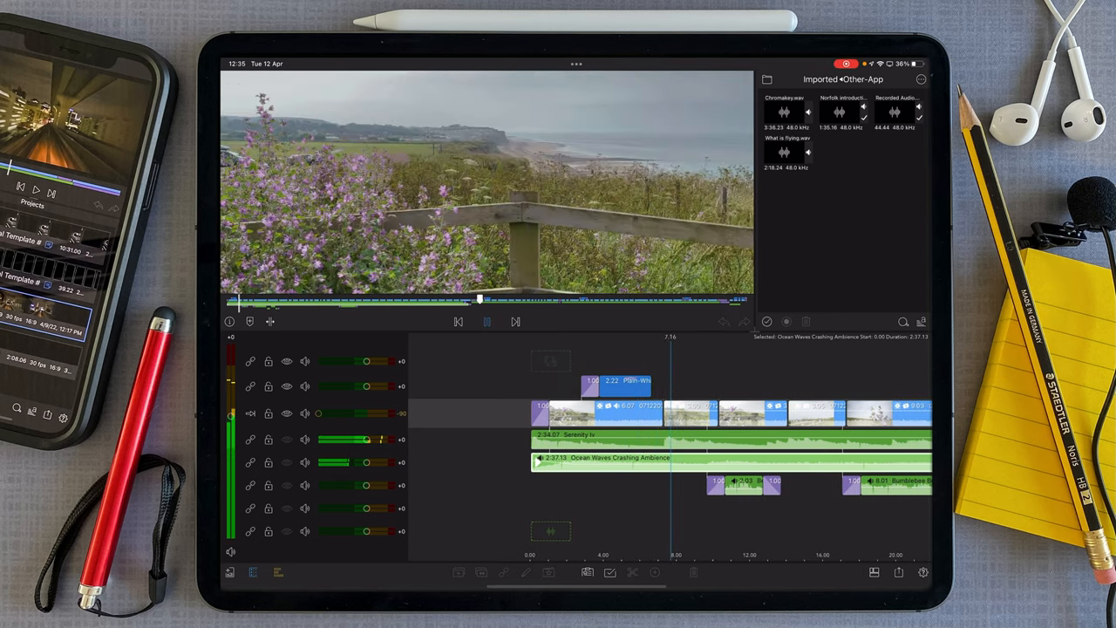
left_click(487, 322)
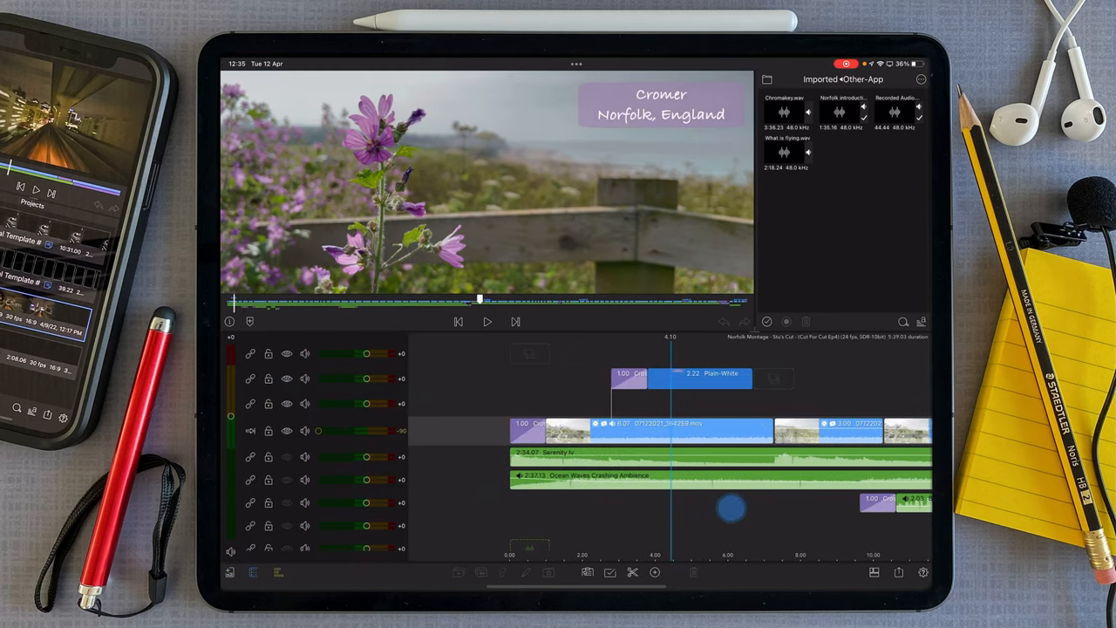
left_click(641, 430)
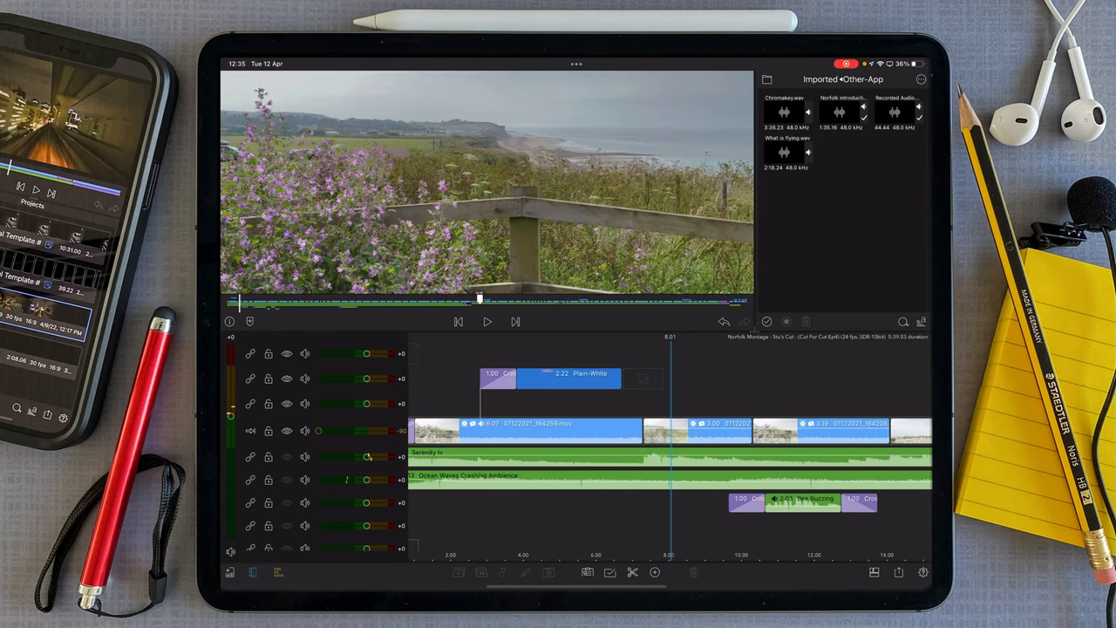
left_click(698, 429)
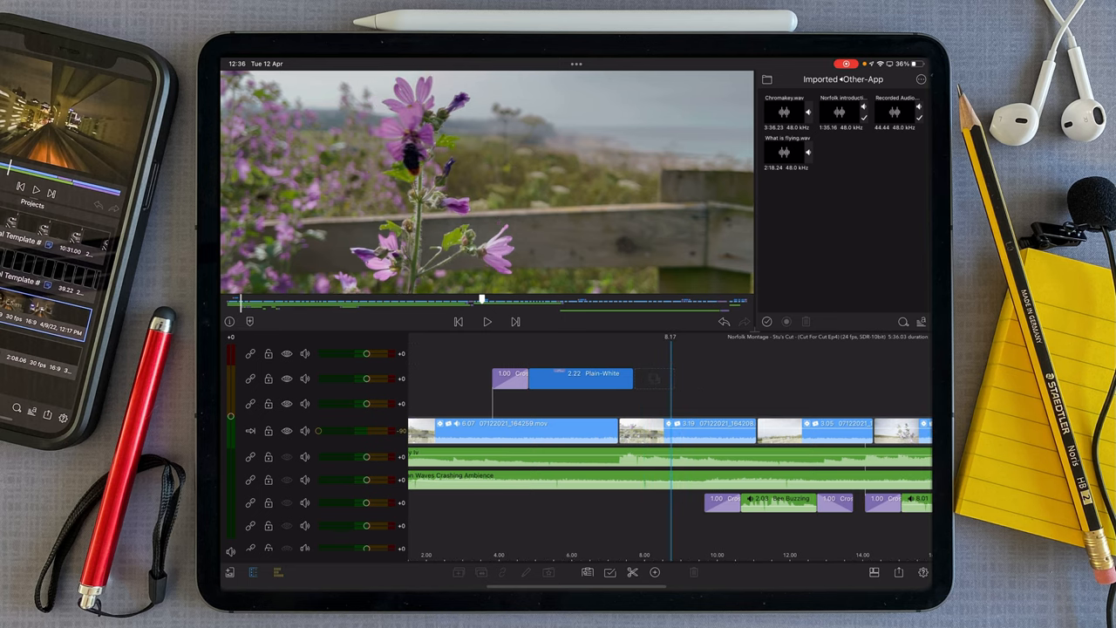
left_click(689, 427)
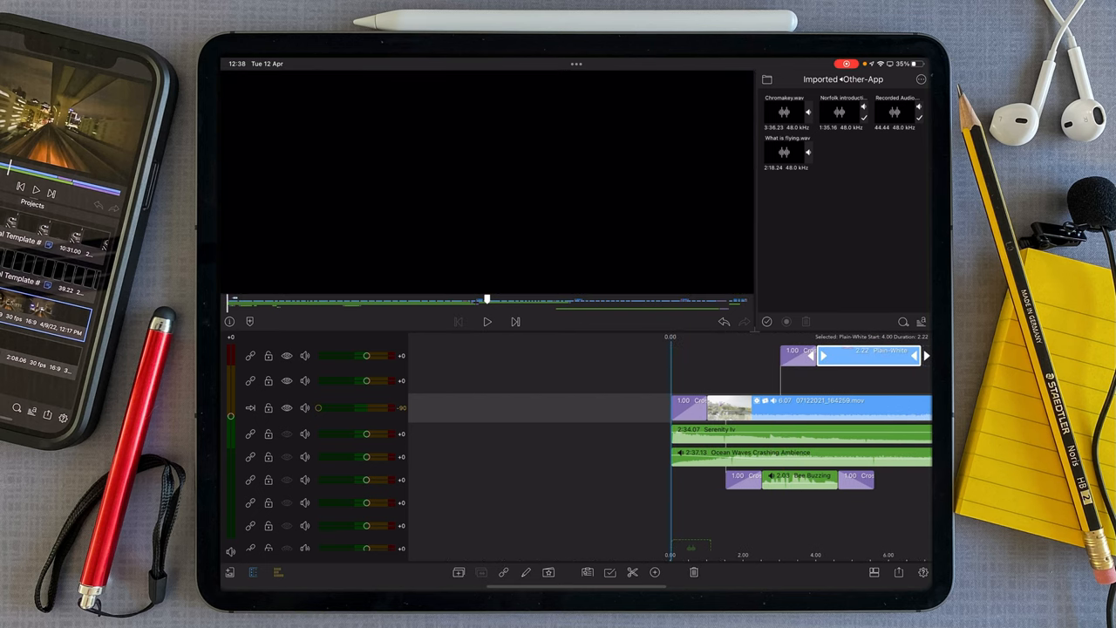
- List Chromakey.wav, Norfolk introduction and What is flying.wav under Imported > Other-App
left_click(487, 321)
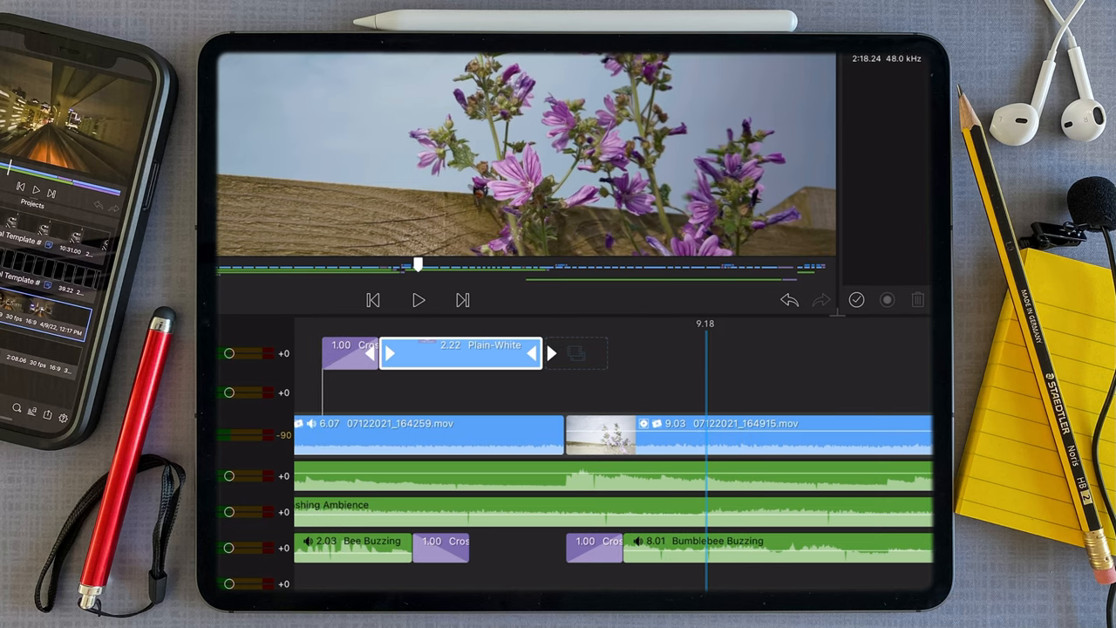
left_click(742, 436)
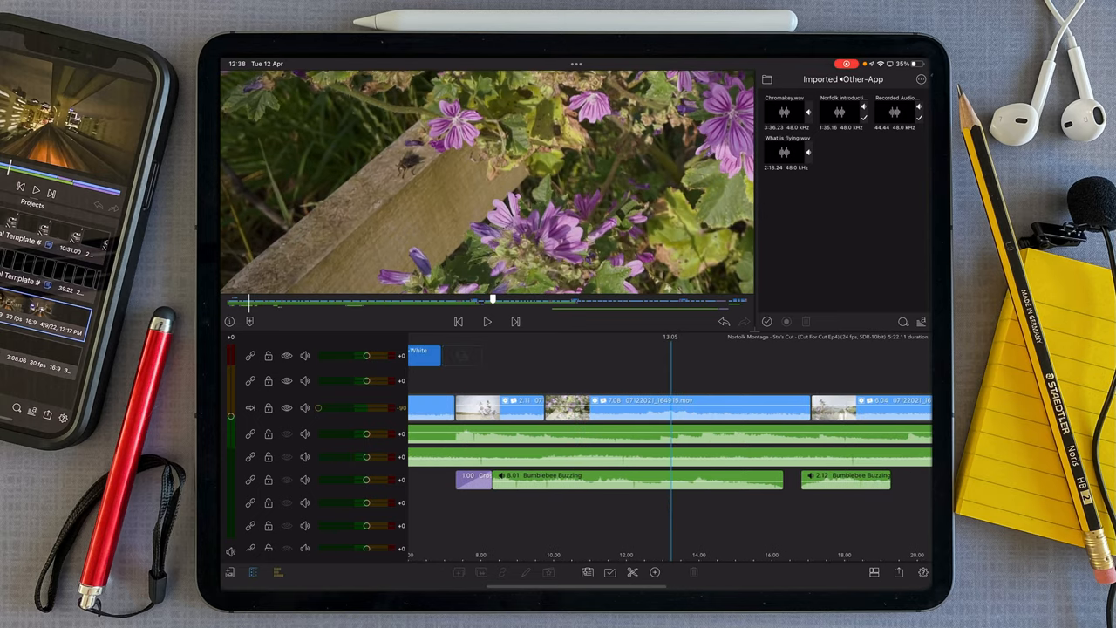
left_click(676, 407)
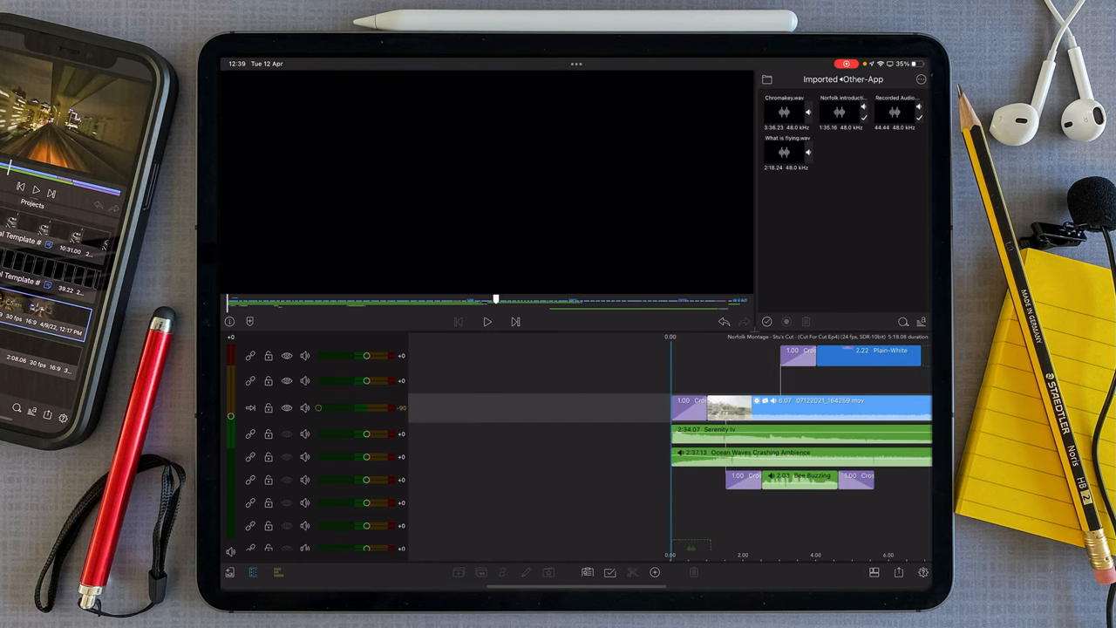
- Go back to the Imported folder list in the media library
left_click(487, 321)
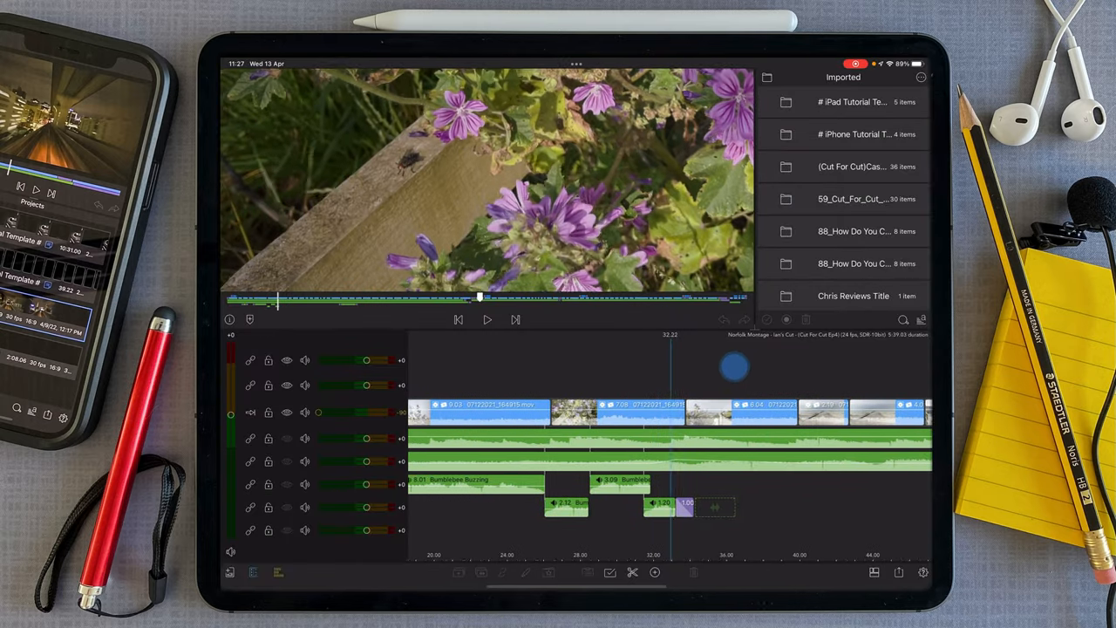
left_click(487, 319)
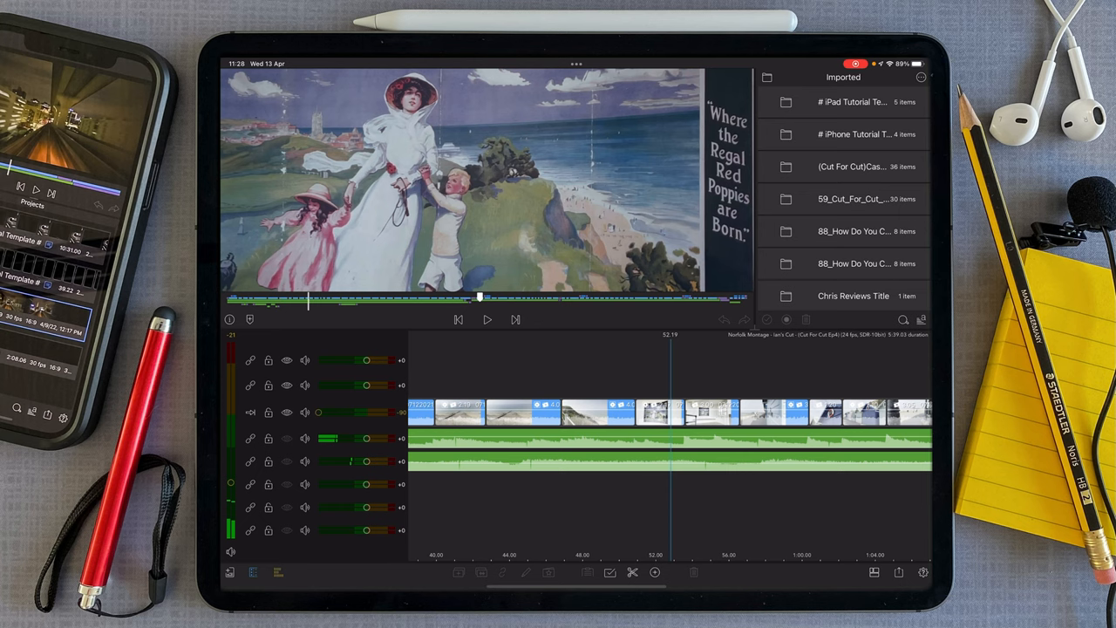
left_click(488, 320)
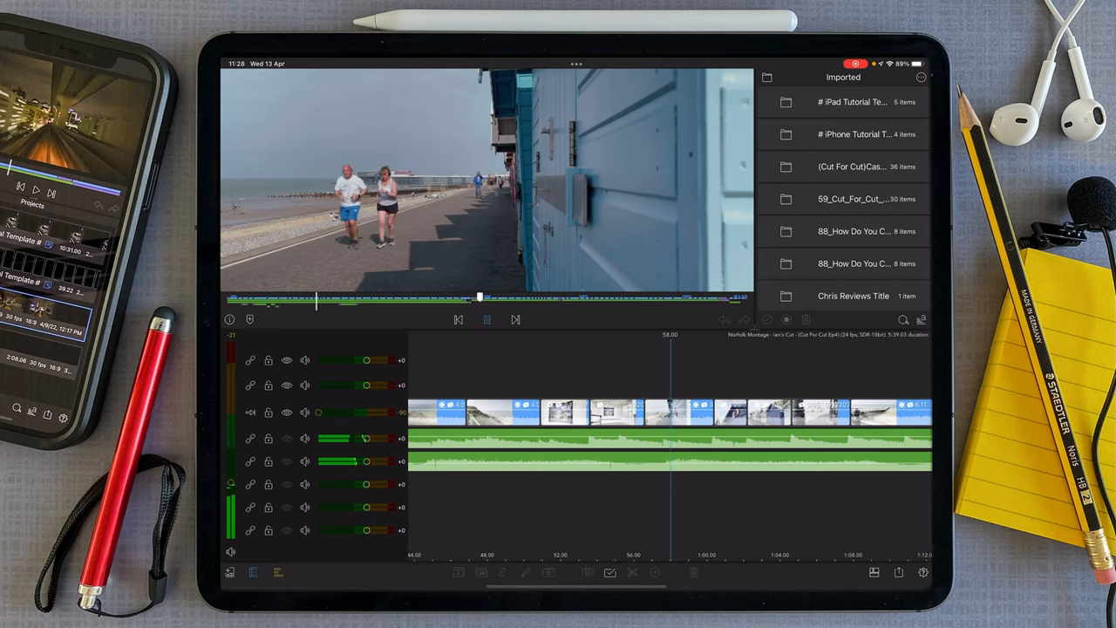
left_click(487, 319)
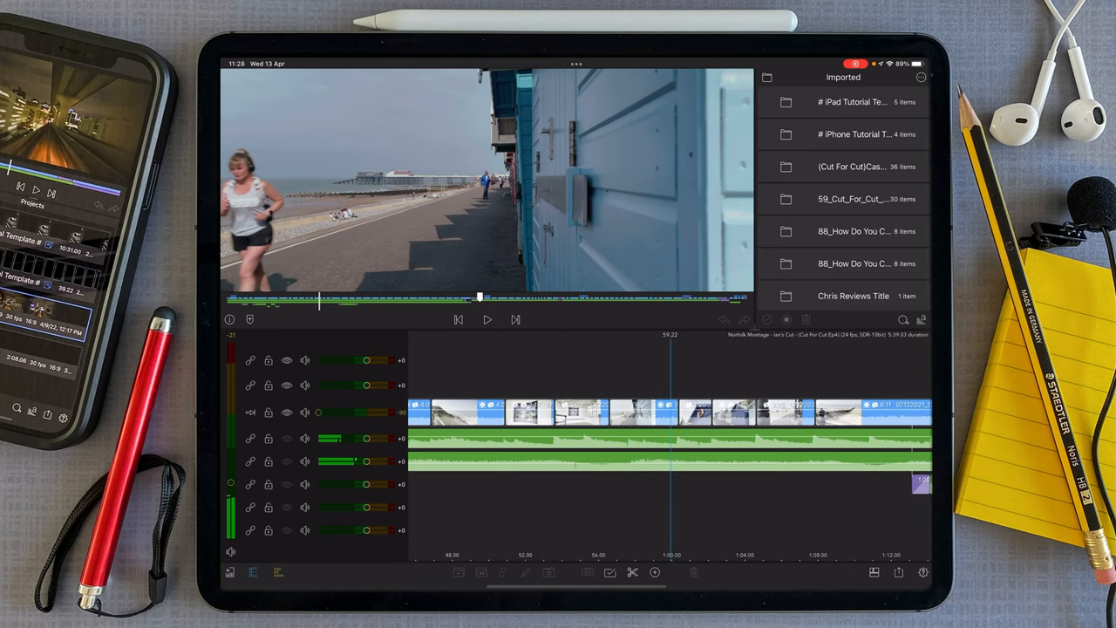
left_click(486, 319)
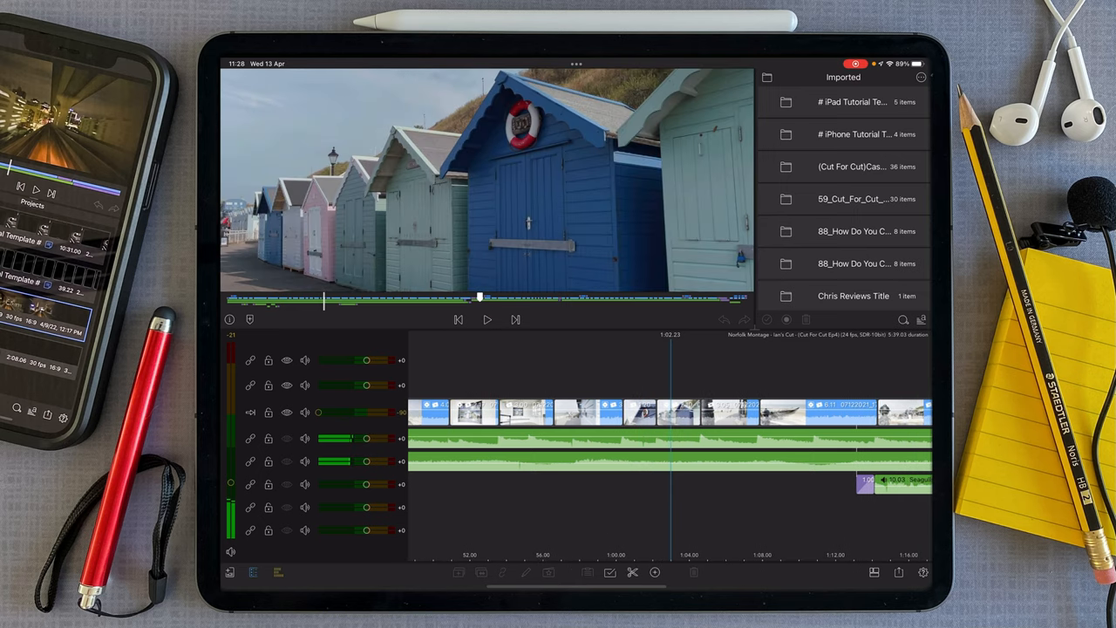
left_click(487, 320)
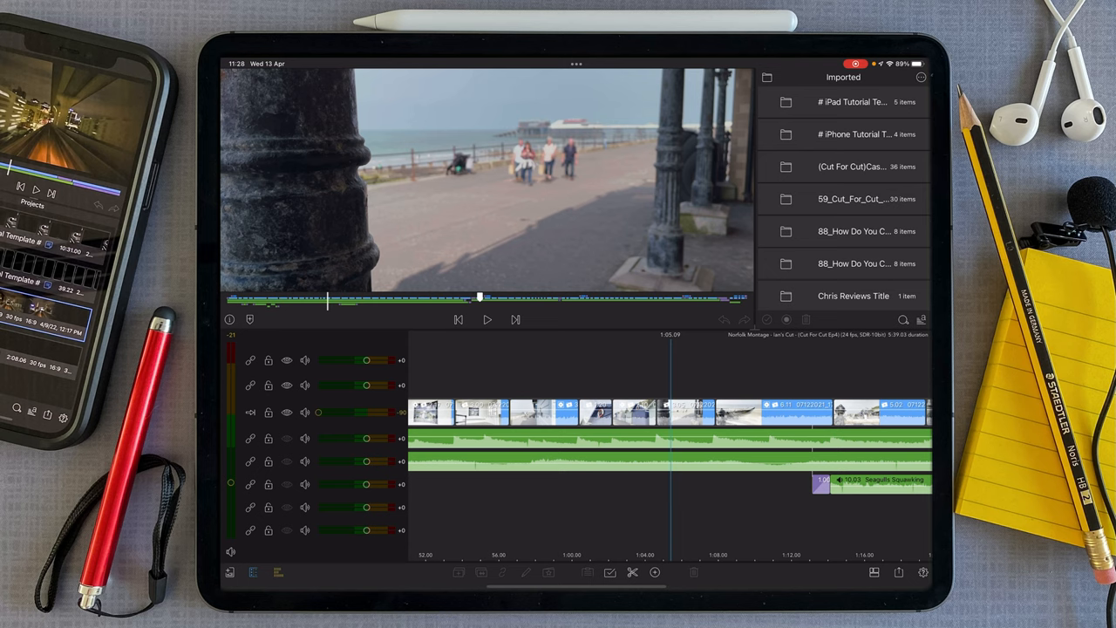
left_click(487, 320)
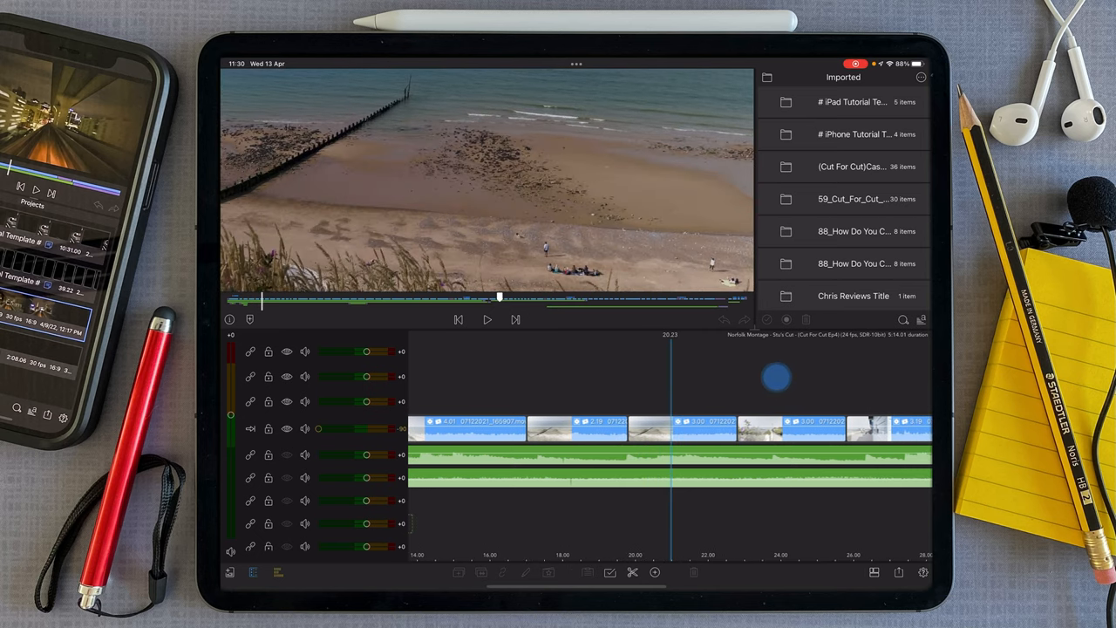
- Add two overlapping Bumblebee Buzzing clips, the first with a 1-second audio transition
left_click(684, 428)
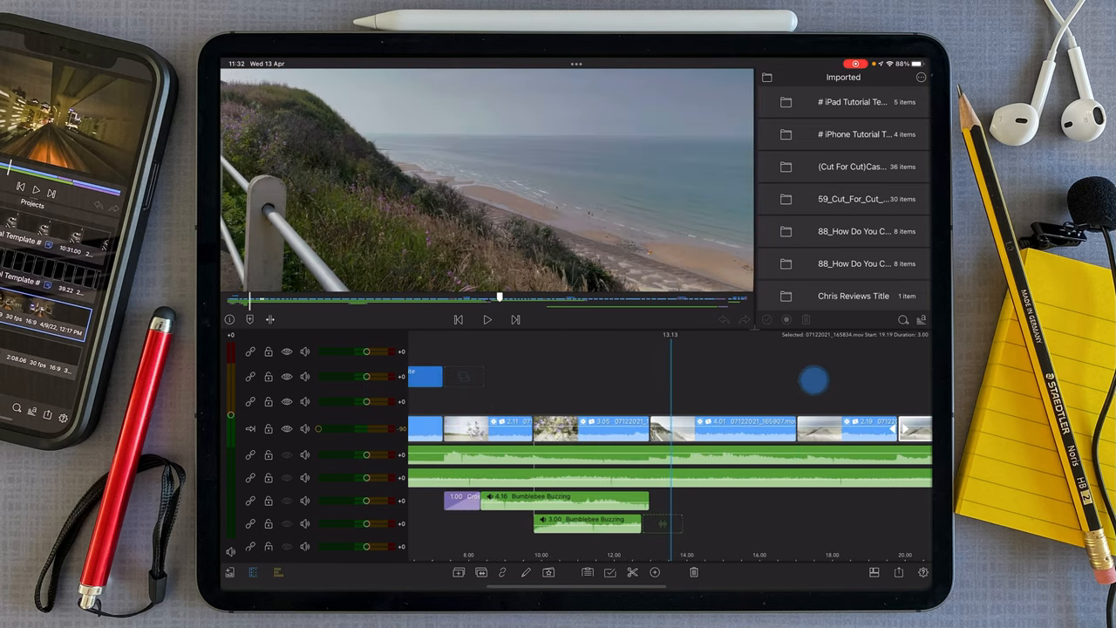
- Trim main-track clip edges to ripple the cut from 5:14.01 down to 5:10.02
left_click(487, 319)
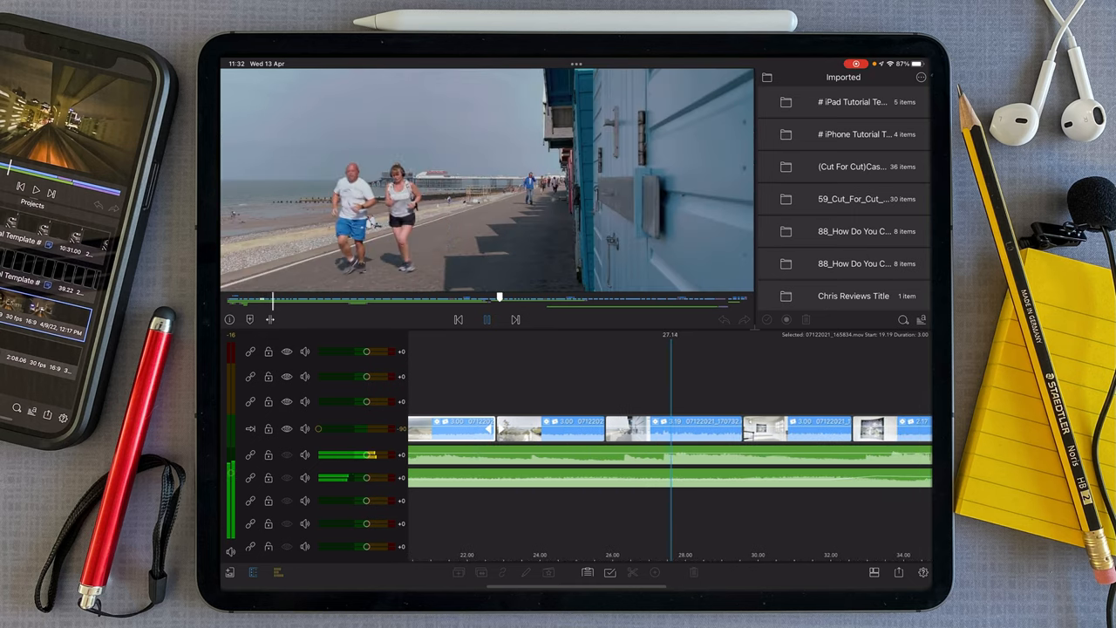
left_click(487, 319)
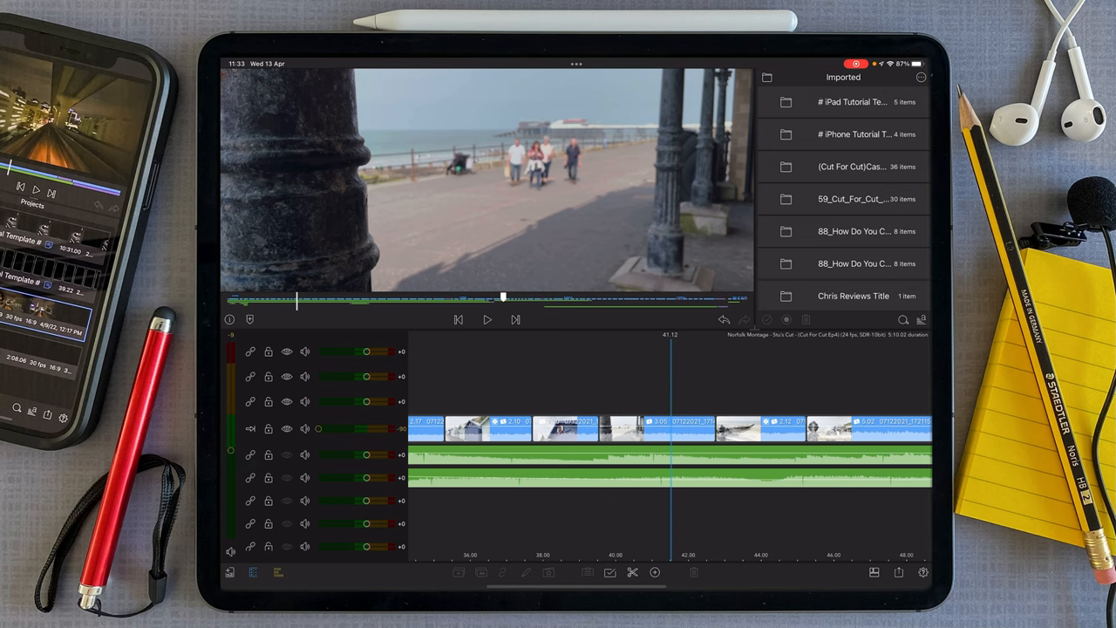
- Trim the railing-framed Cromer promenade clip's end from 6.02 to 5.02 seconds
left_click(487, 319)
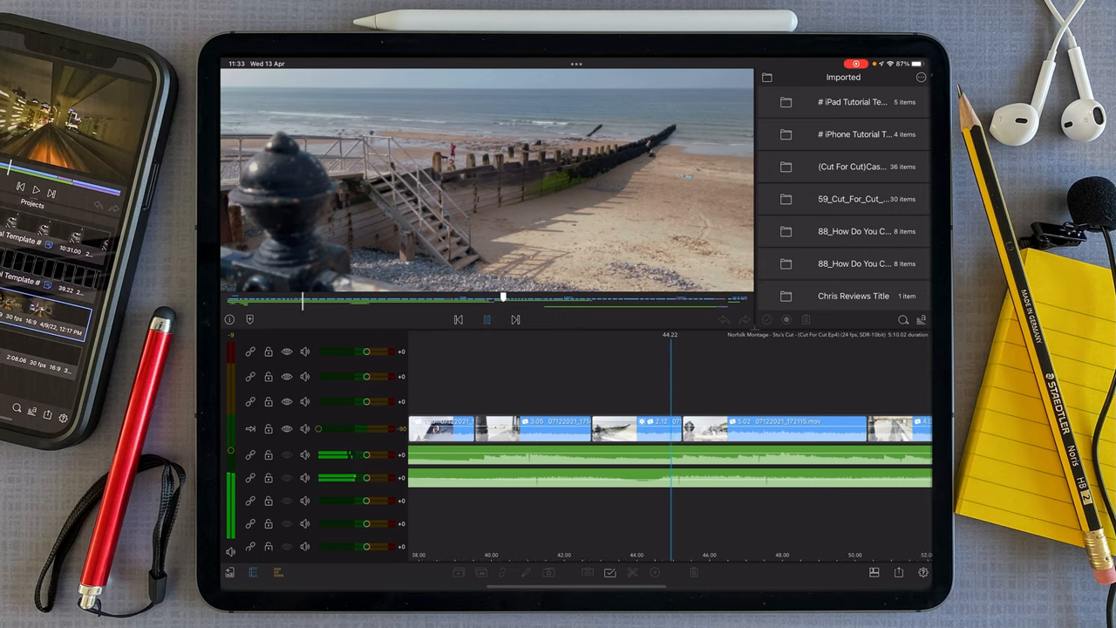
left_click(487, 318)
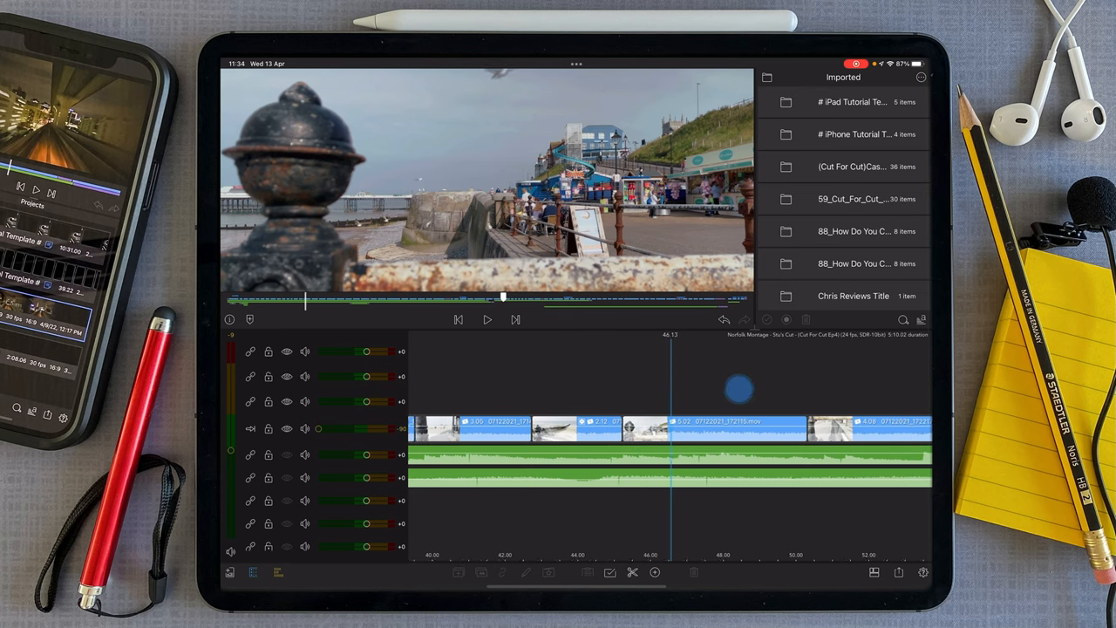
scroll("right", 3)
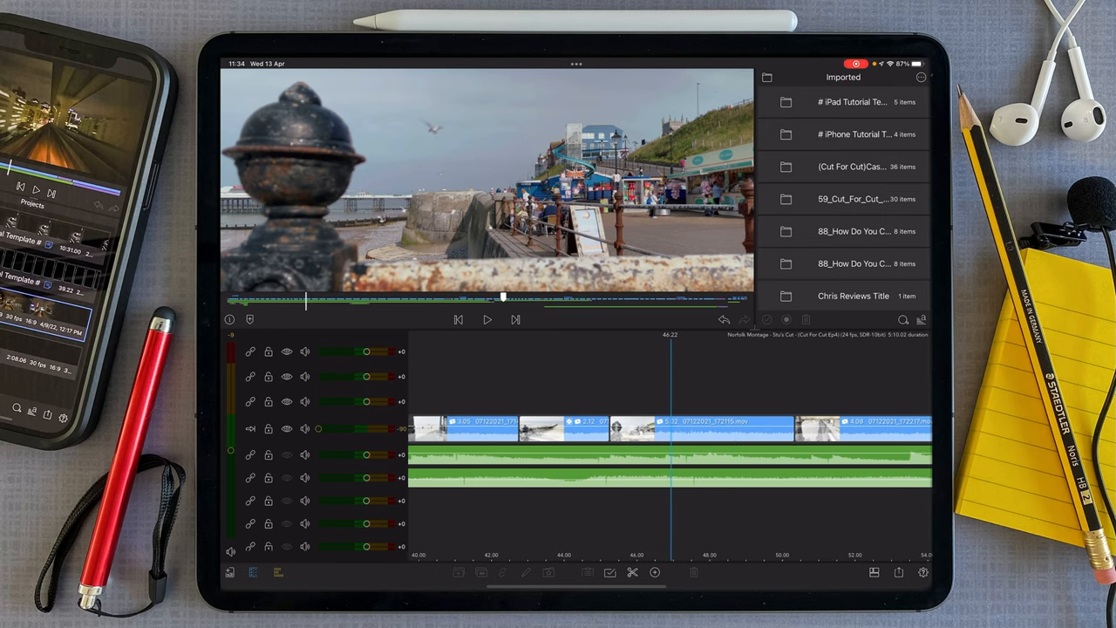
- In Frame & Fit, set the Cromer shot to scale 118.5, position -12.8, -1.2, rotation -0.5°
left_click(703, 428)
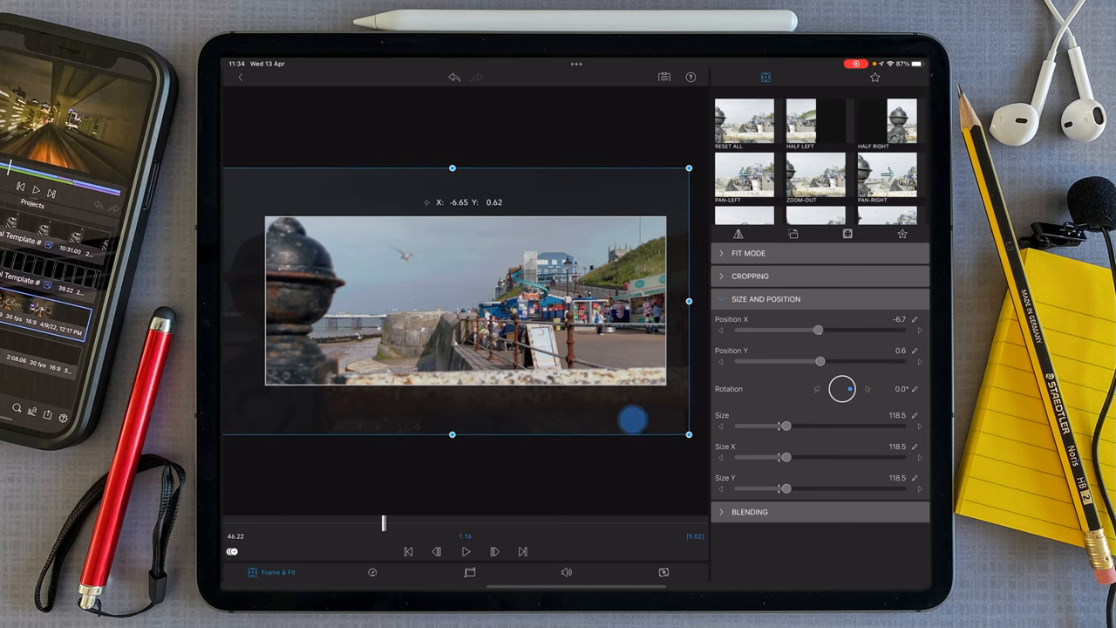
left_click_drag(632, 422, 619, 419)
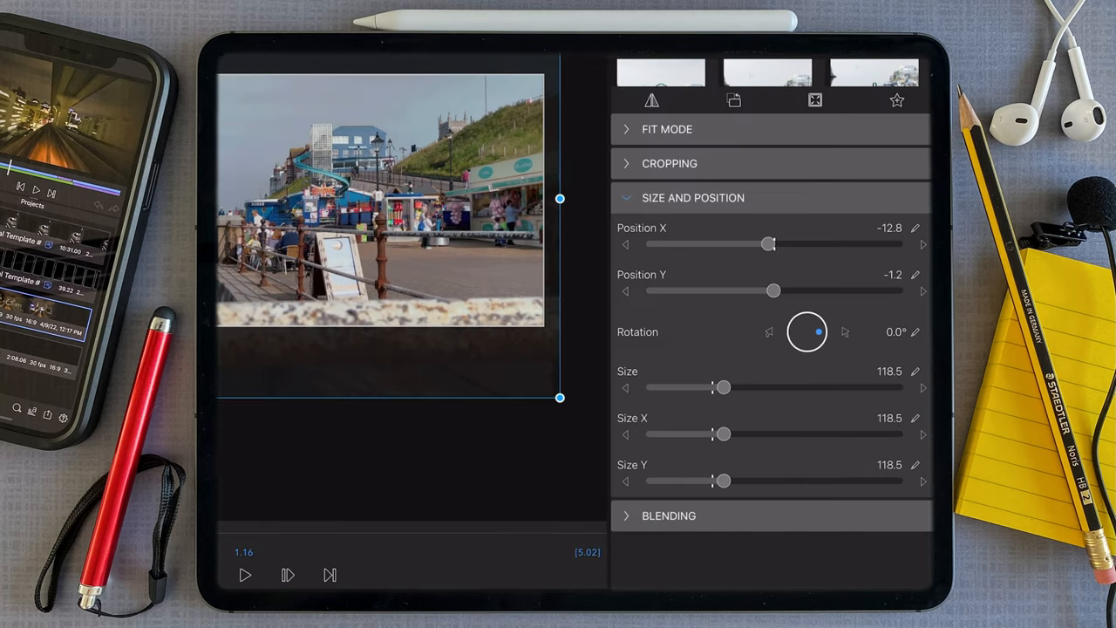
left_click_drag(806, 331, 804, 334)
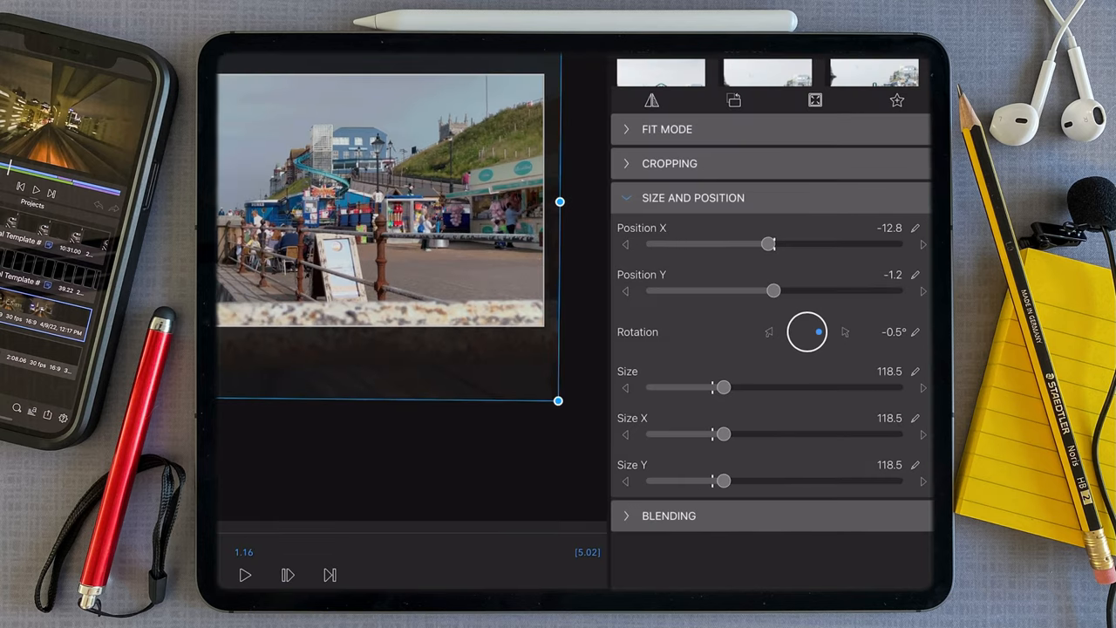
left_click_drag(807, 331, 803, 335)
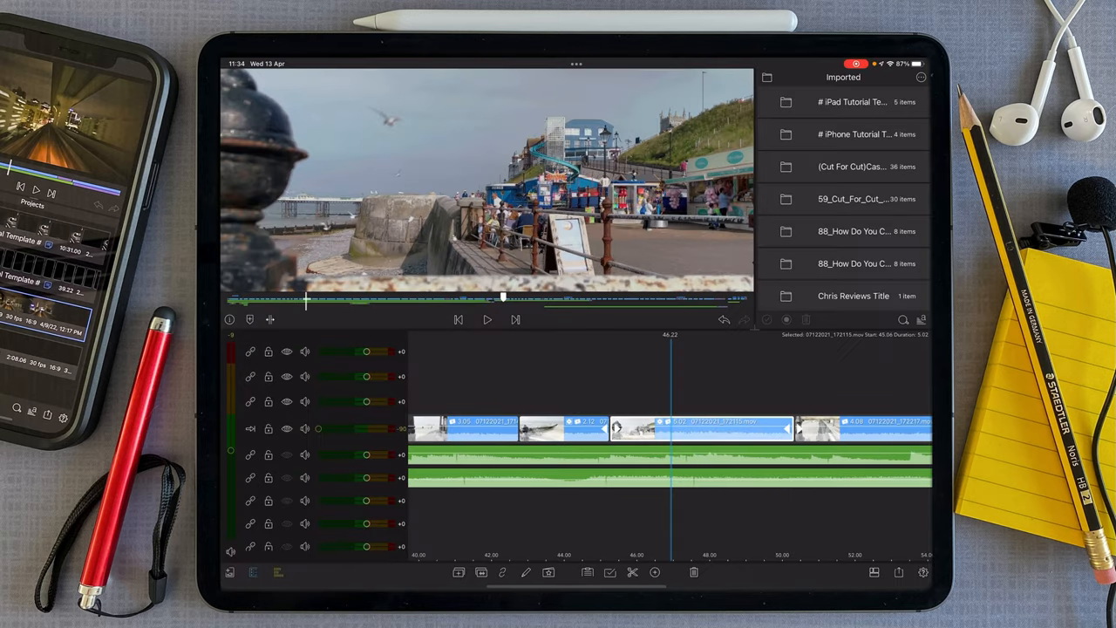
- Trim seagull-beach clip 172217 to about 2:16 and promenade clip 172901 to 1:17
left_click(487, 319)
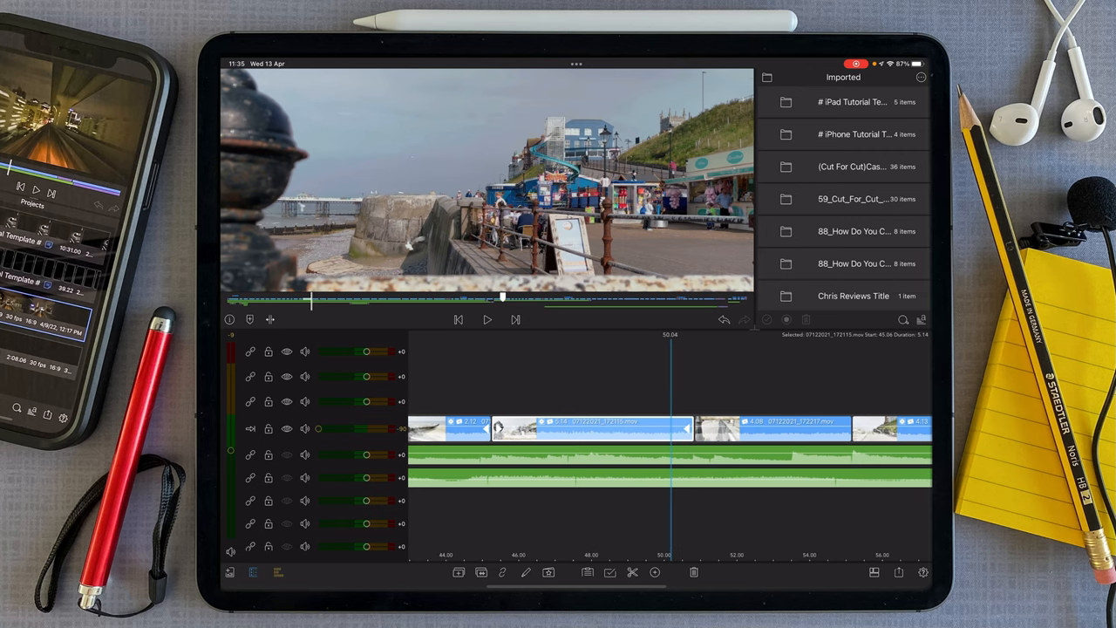
left_click(486, 320)
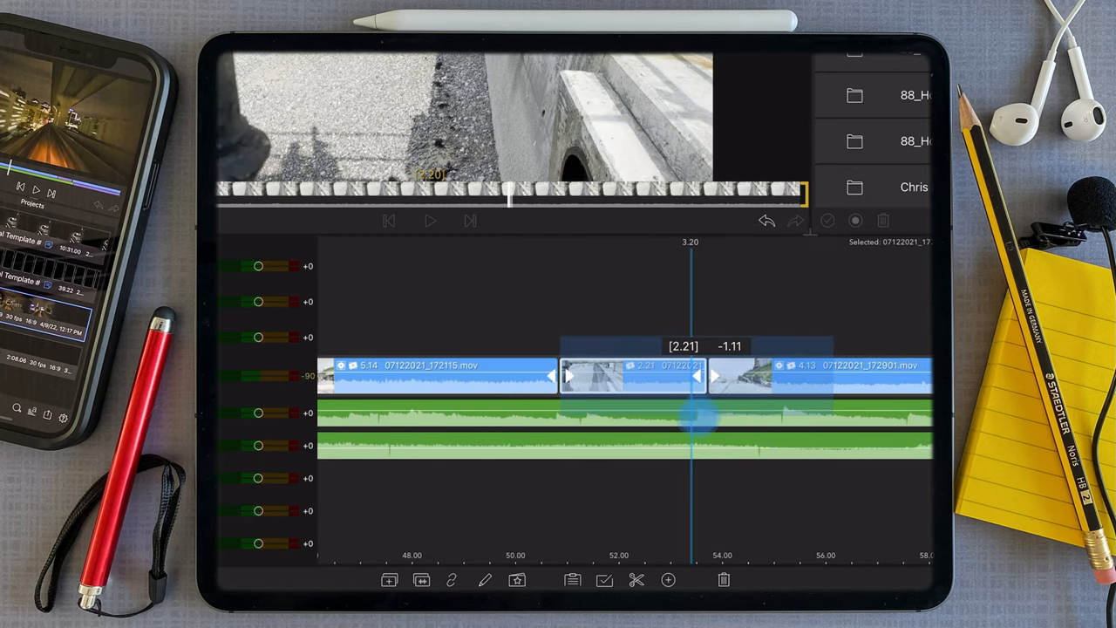
left_click_drag(707, 377, 693, 377)
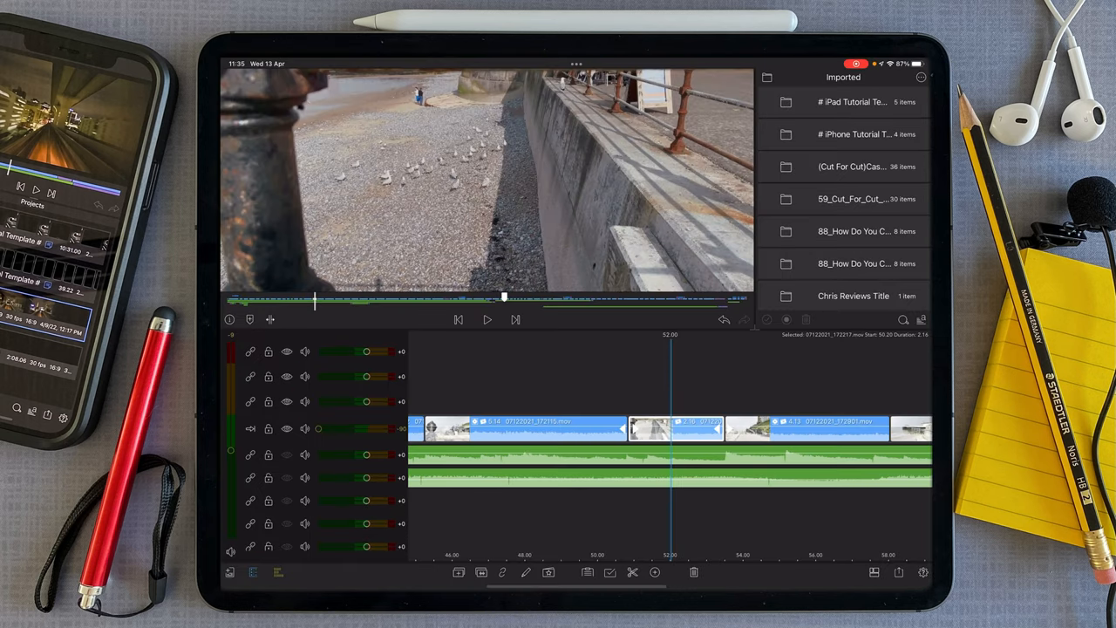
left_click(486, 319)
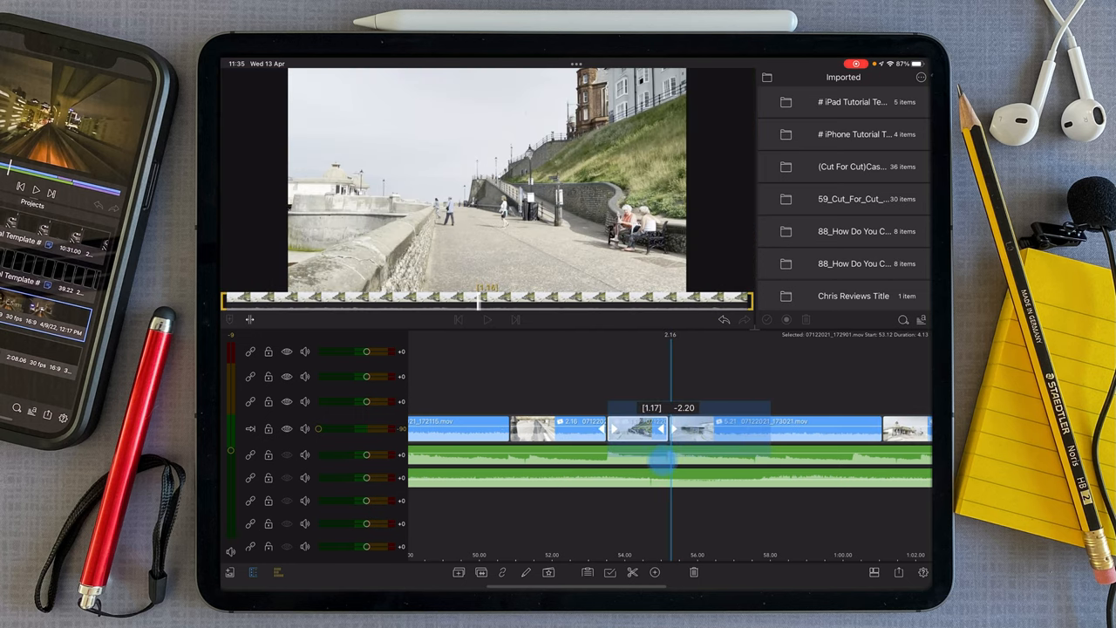
left_click(487, 319)
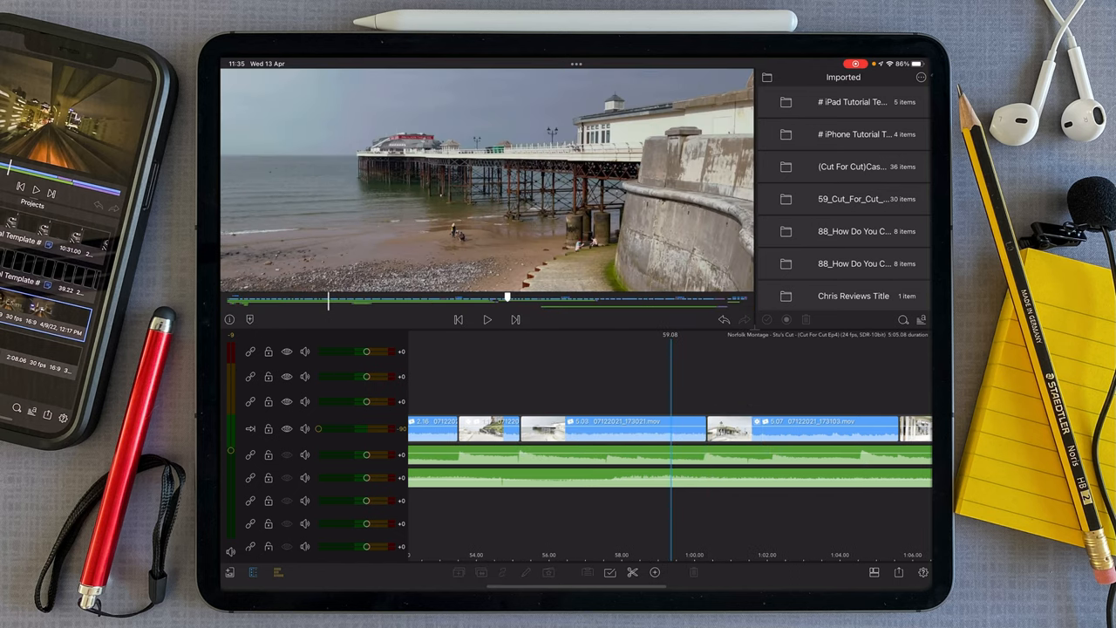
- Review the trimmed section, then cut clips 173422, 173330 and 173708 to about three seconds each
left_click(487, 319)
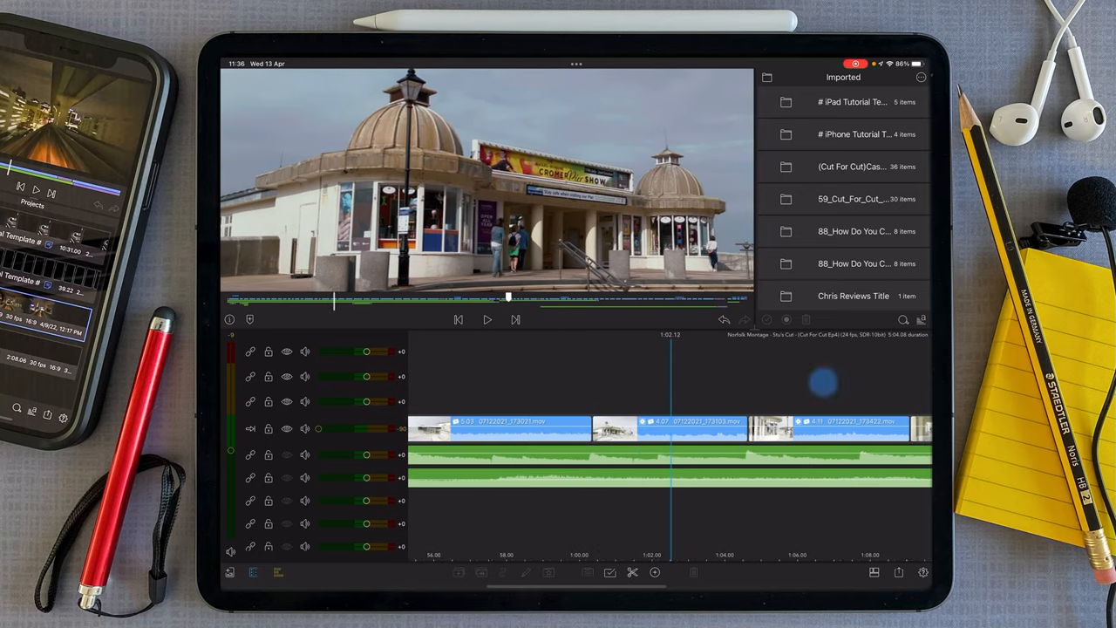
left_click(487, 320)
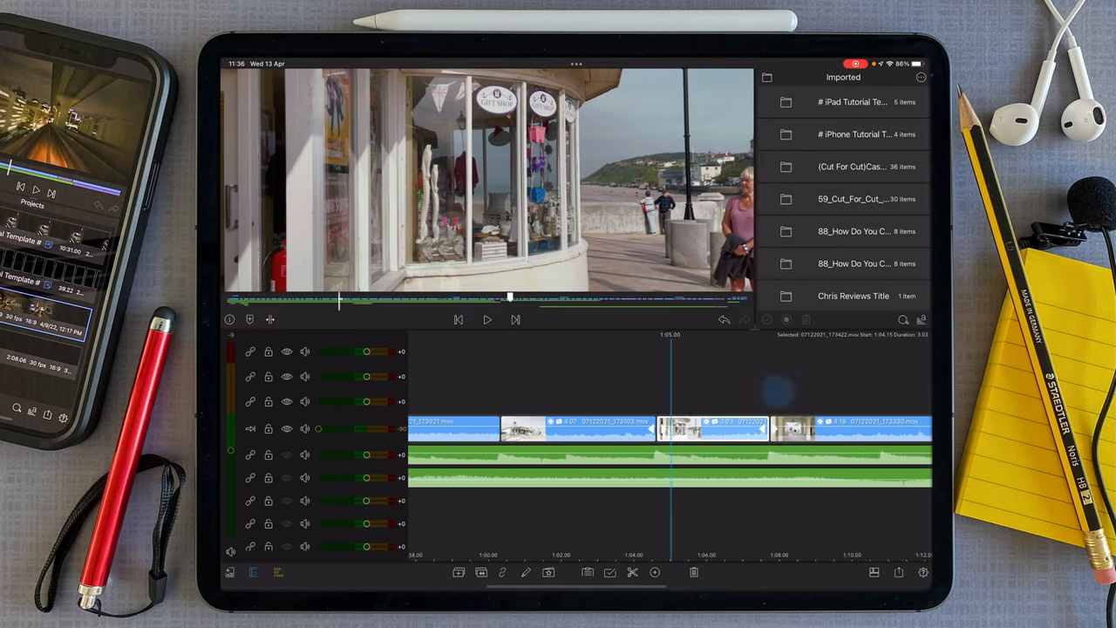
left_click(487, 319)
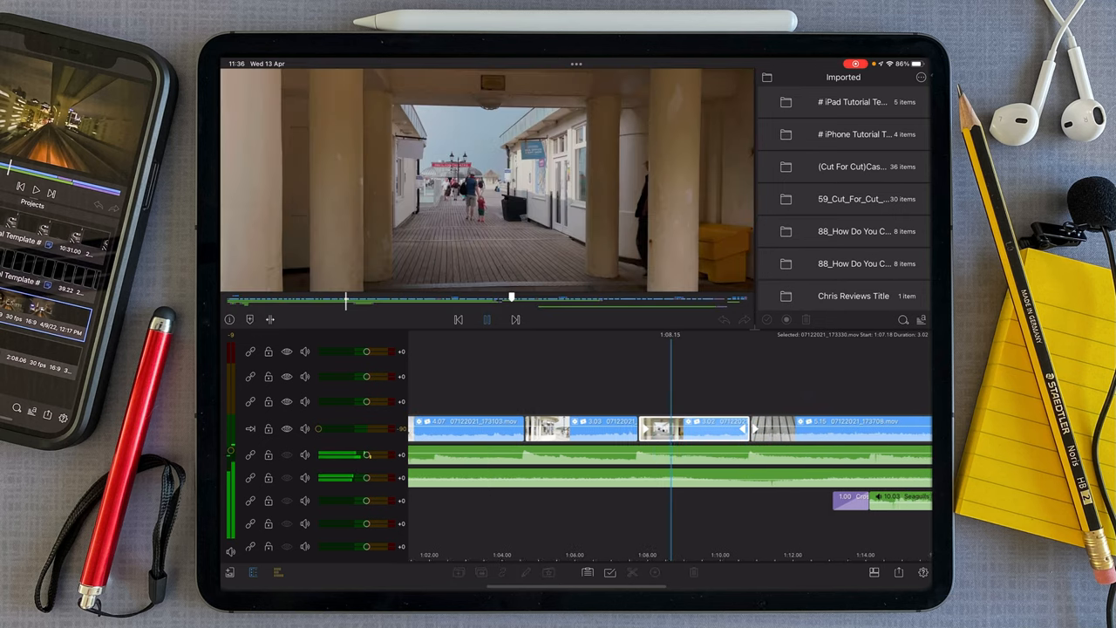
left_click(486, 320)
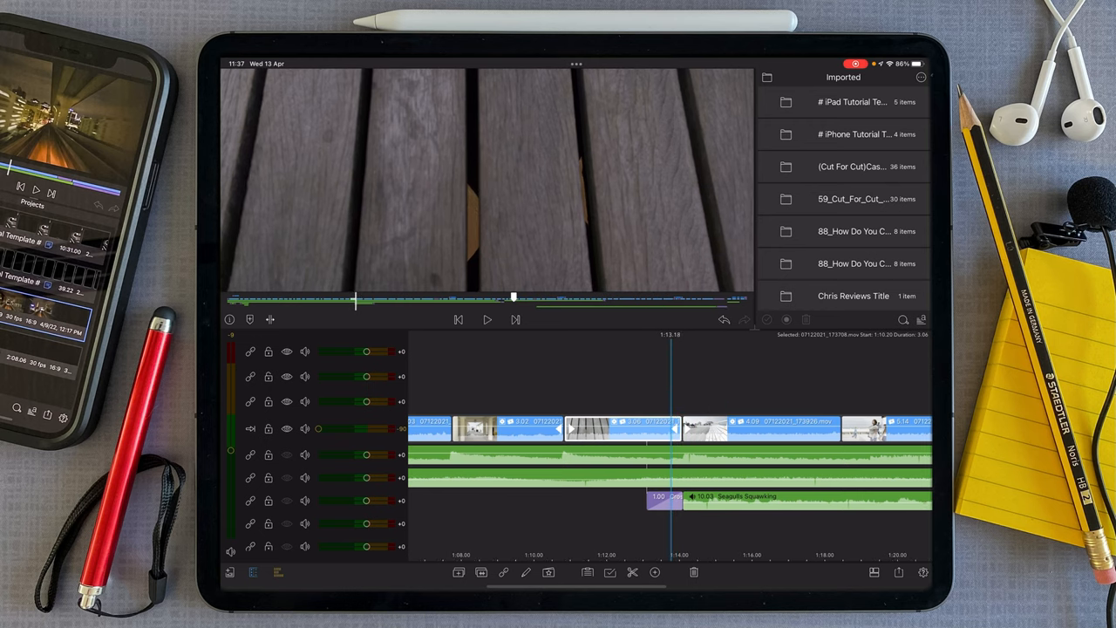
left_click(487, 319)
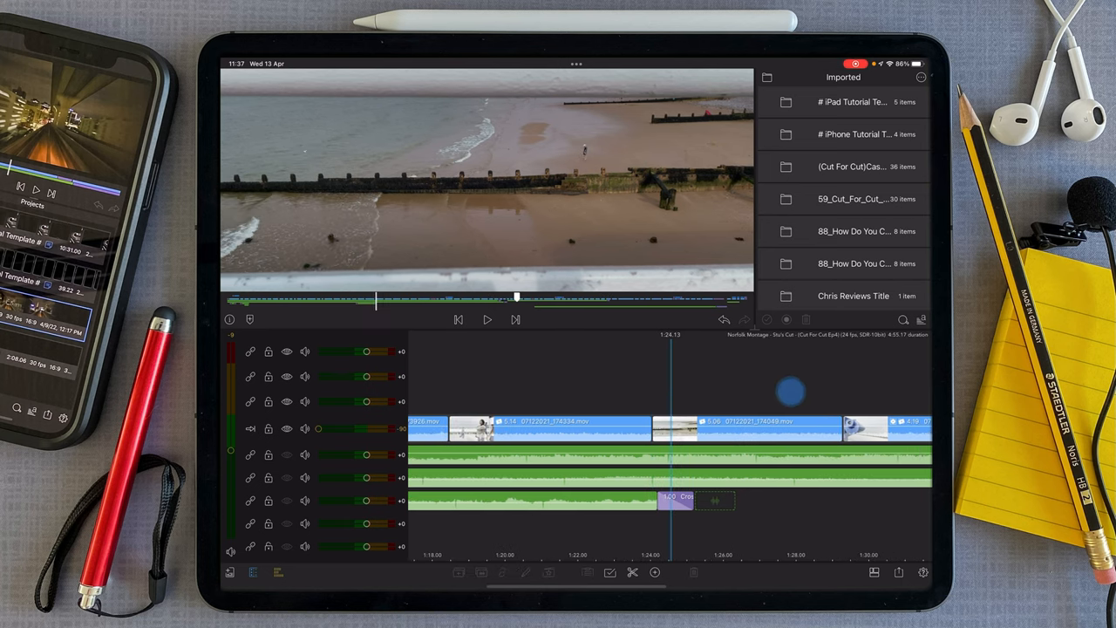
- Enlarge the aerial beach-groyne shot to 108.3 and shift it upward in frame
left_click(732, 429)
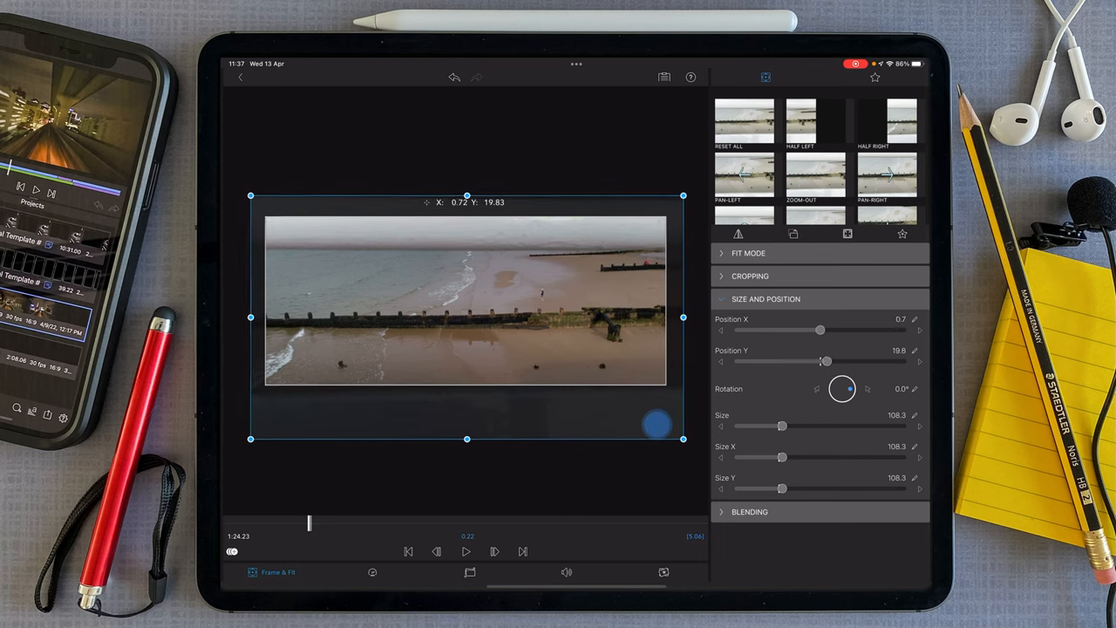
left_click_drag(467, 303, 466, 295)
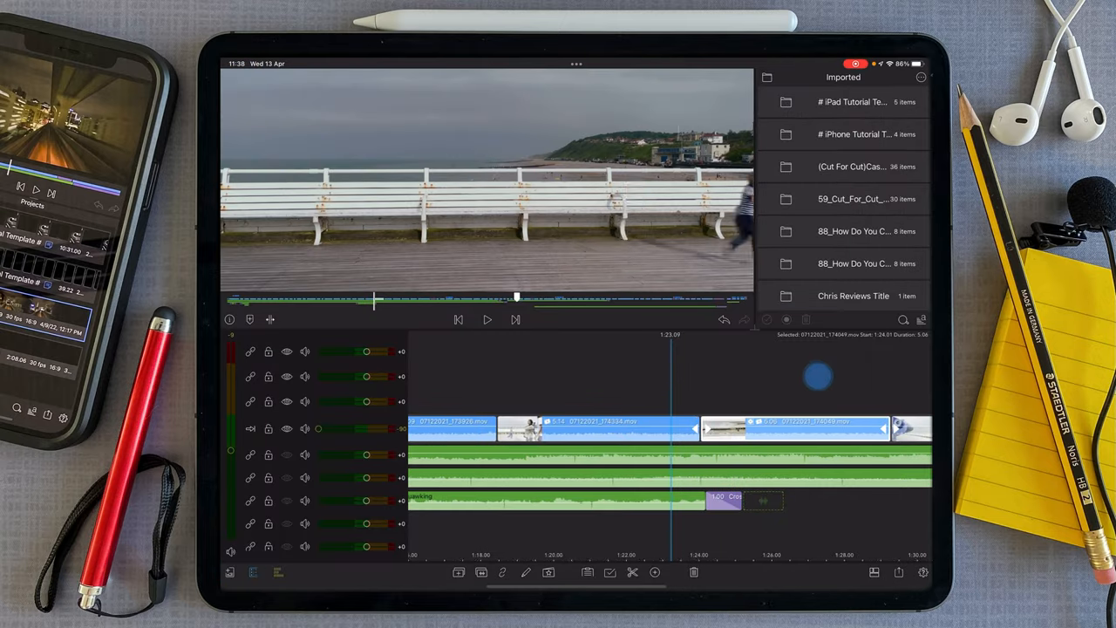
- Select the blue seafront telescope shot to show its speed settings at 1.00x
left_click(486, 319)
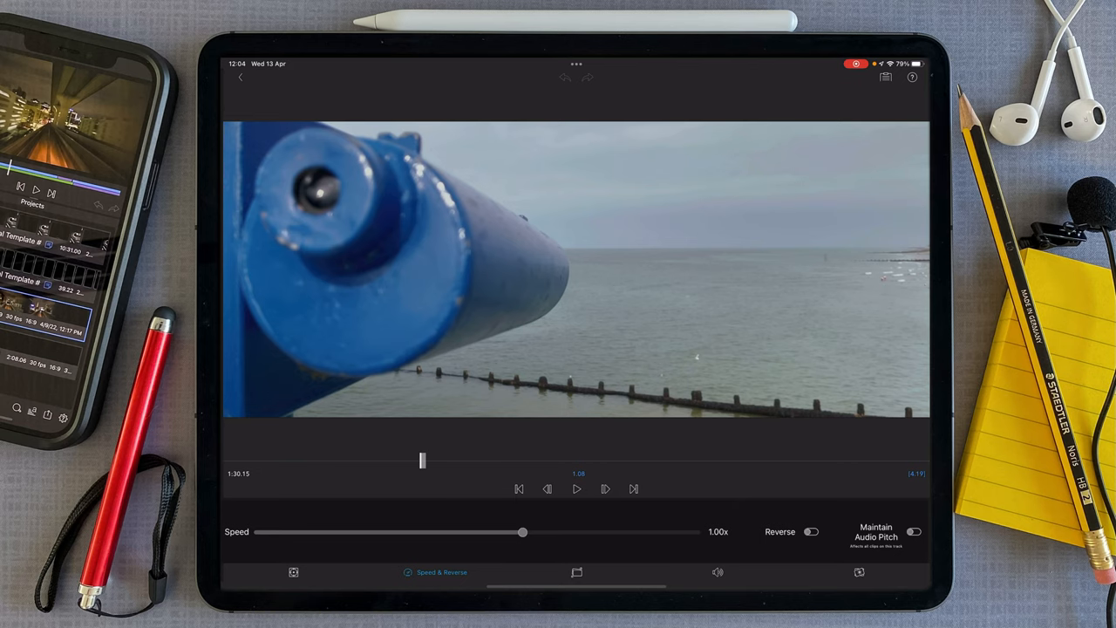
- Return to the timeline and play through the closing shots, leaving the telescope shot at normal speed
left_click(810, 531)
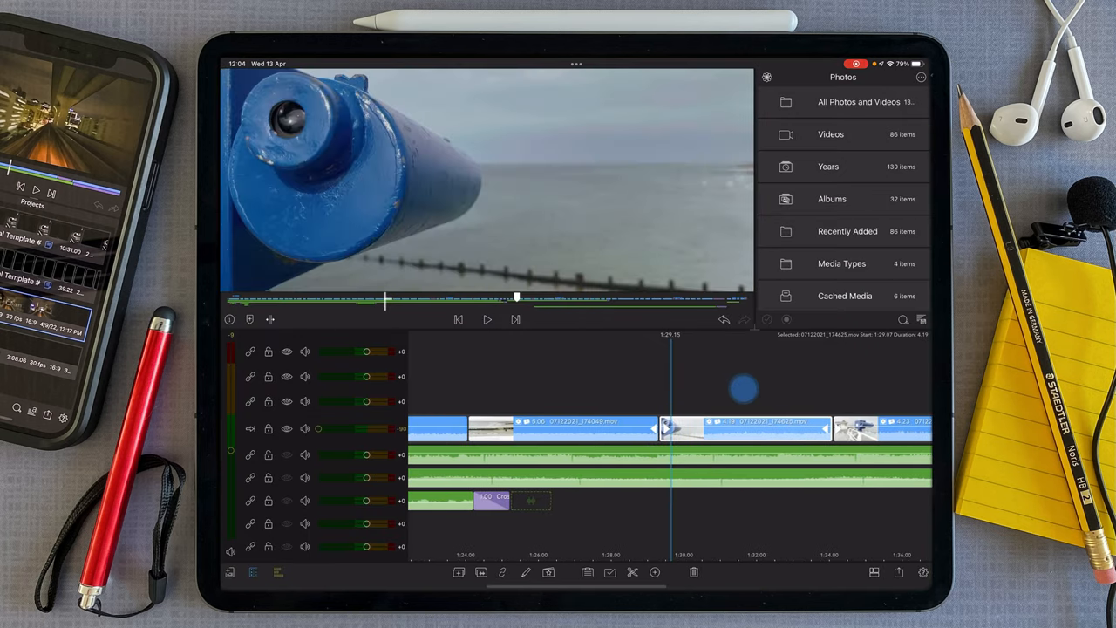
left_click(487, 319)
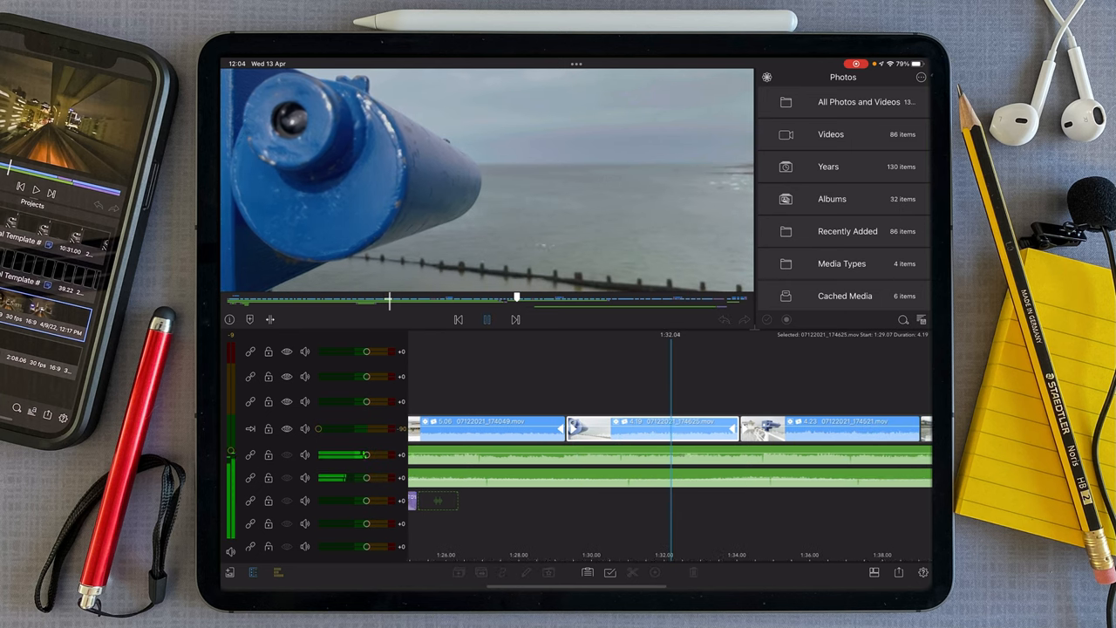
left_click(487, 319)
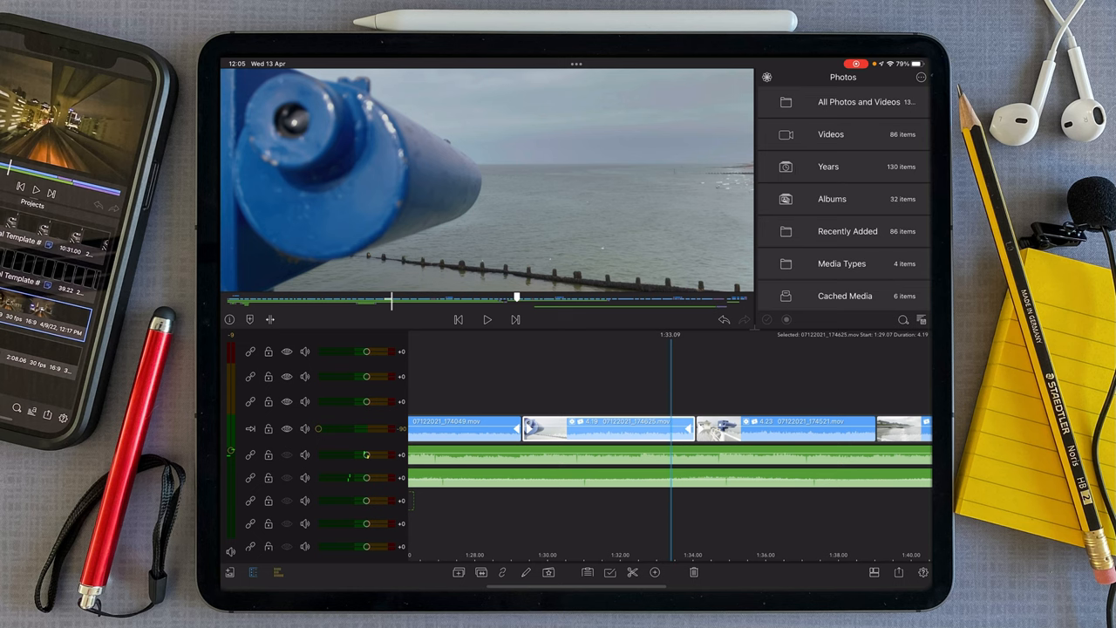
left_click(487, 319)
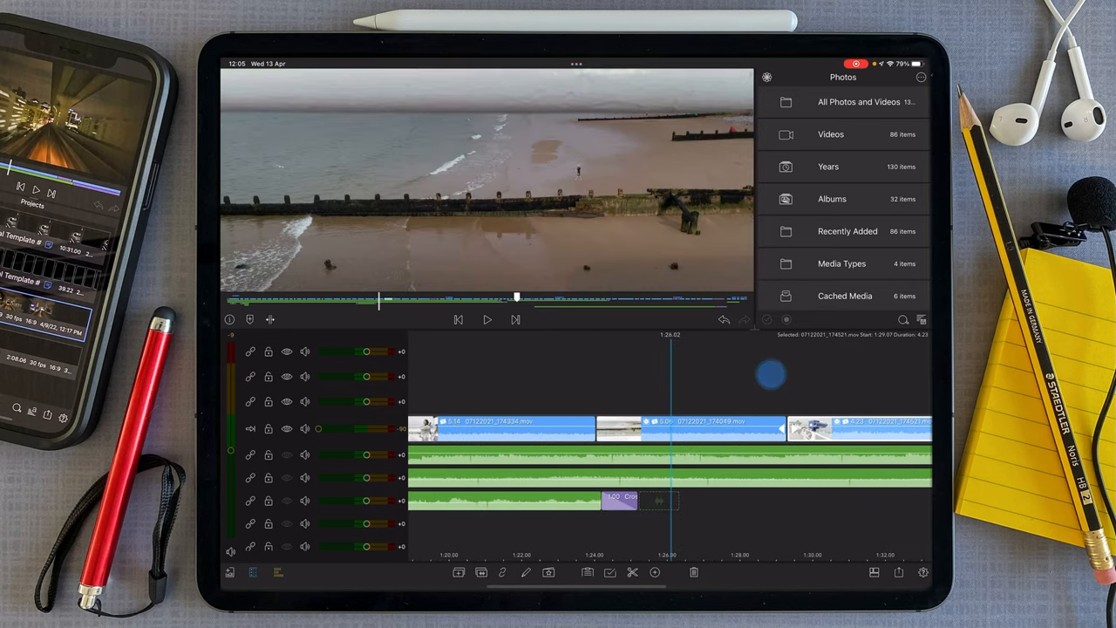
- Play the montage from the beach shot and stop on the pier telescope shot
left_click(487, 319)
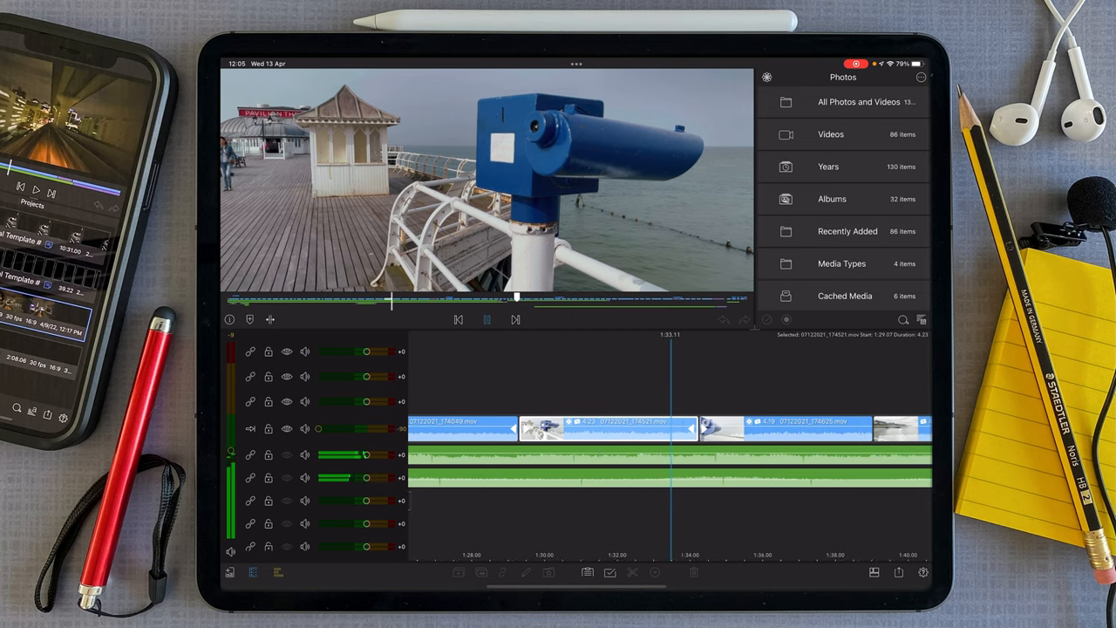
left_click(486, 319)
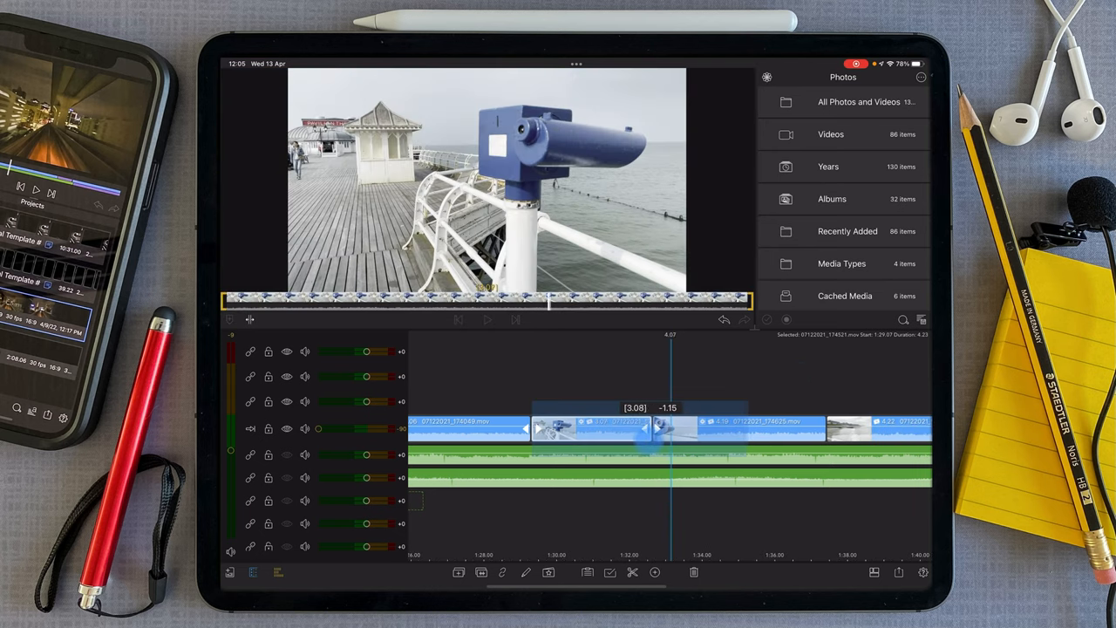
- Trim the pier telescope shot to about 3.07 seconds and preview through to the Cromer shot
left_click(486, 319)
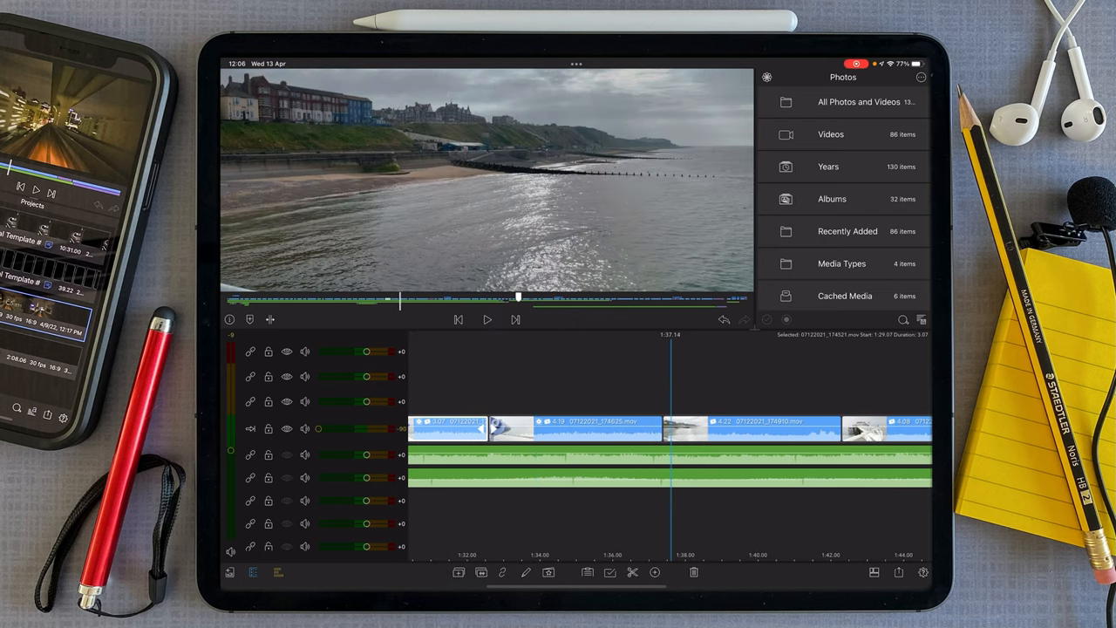
left_click(488, 320)
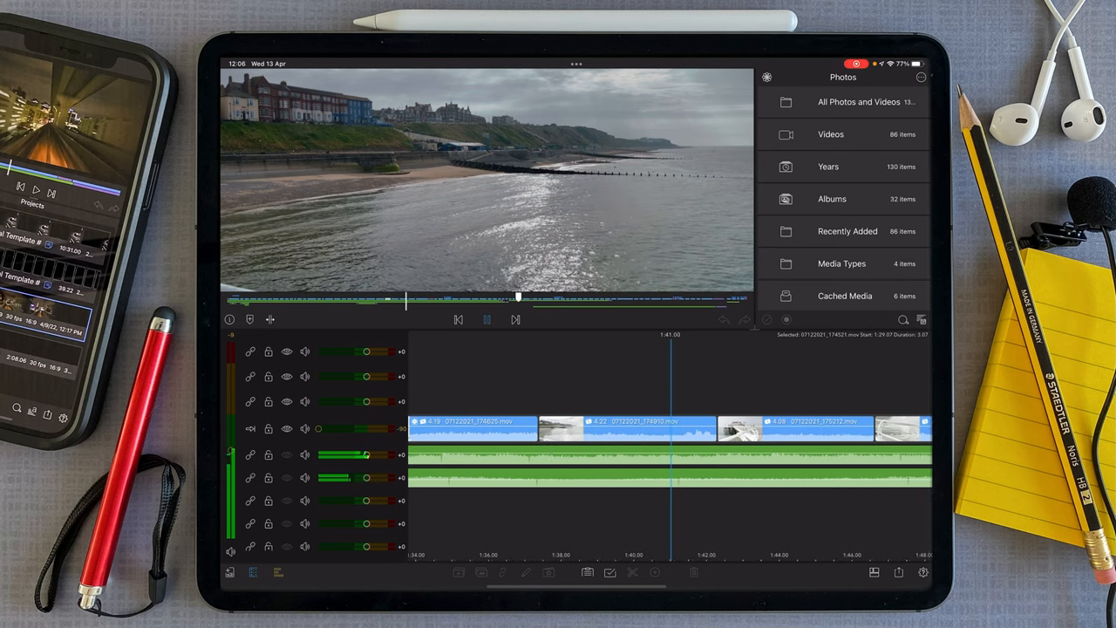
left_click(486, 320)
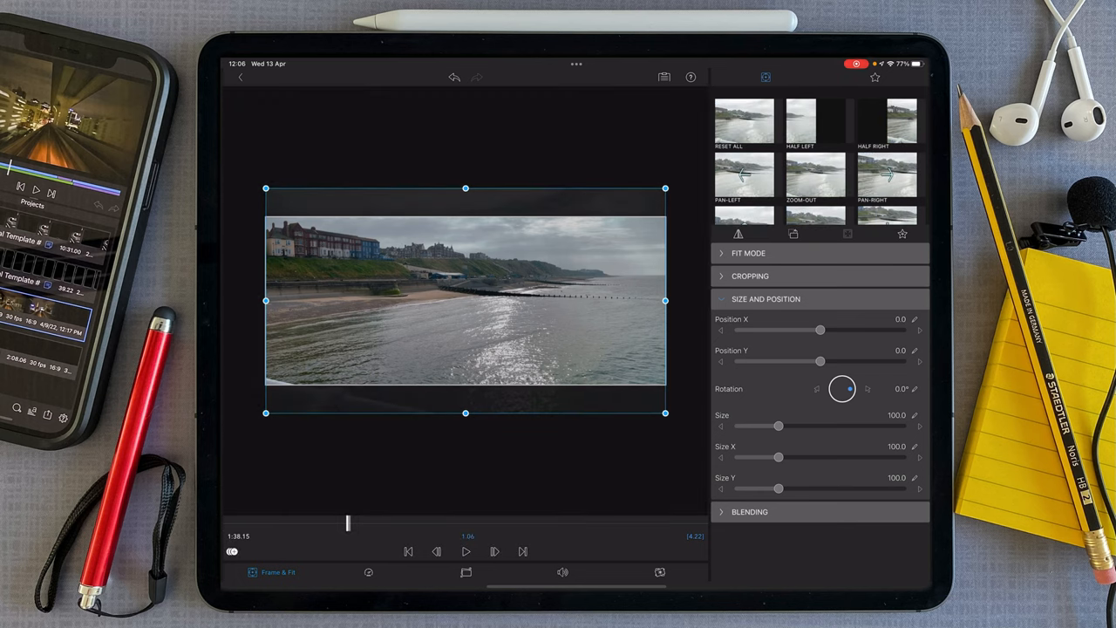
- Drag the Cromer shot's Position Y slider to about 6.7
left_click_drag(820, 360, 823, 360)
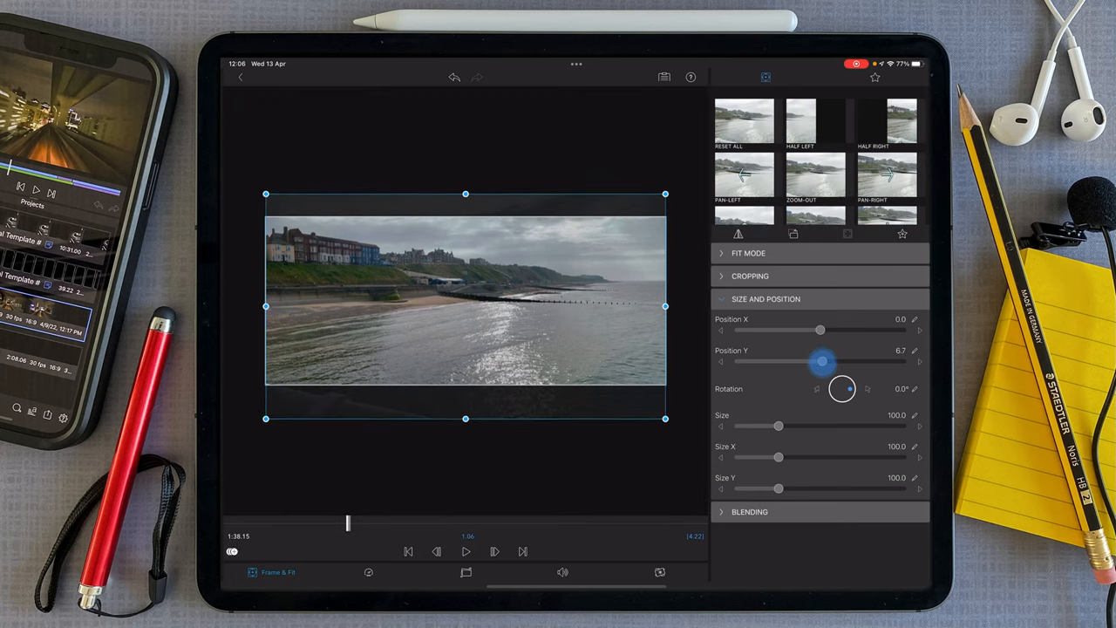
left_click_drag(825, 361, 824, 361)
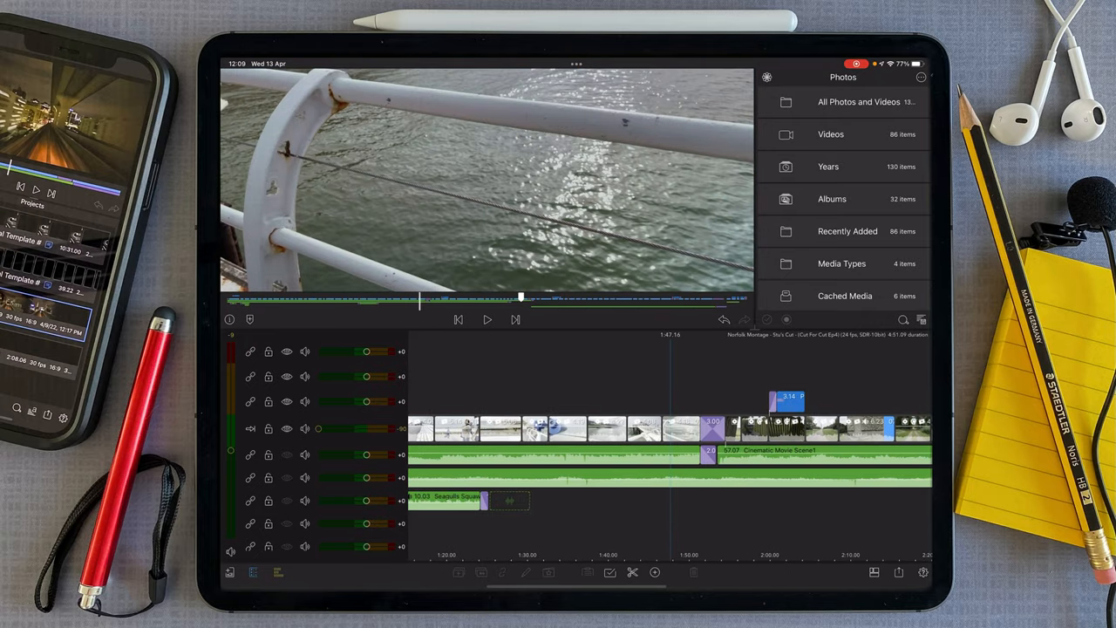
- Open the audio editor for the 57-second music clip, gain at 0.0 dB
left_click(663, 477)
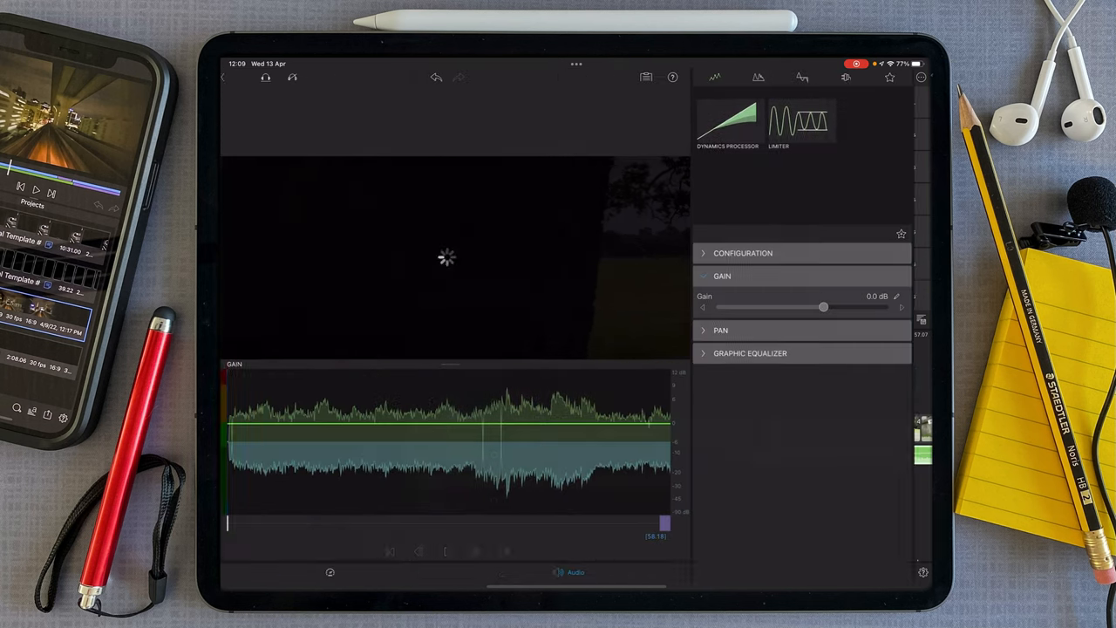
- Check the music clip's stereo, auto-ducking configuration and return to the timeline
left_click(743, 253)
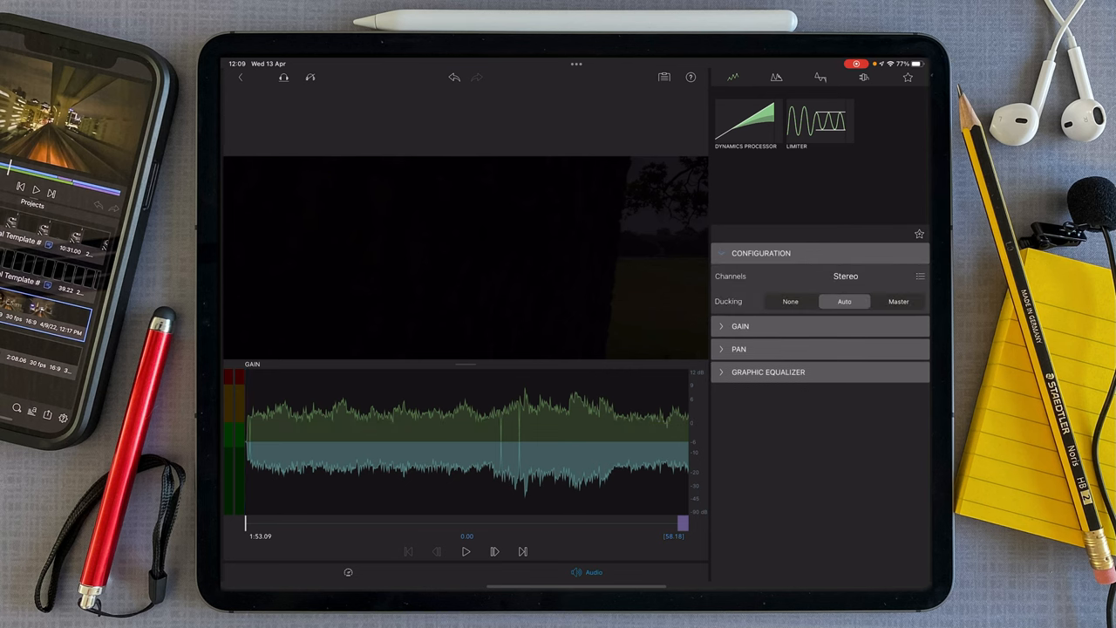
left_click(899, 301)
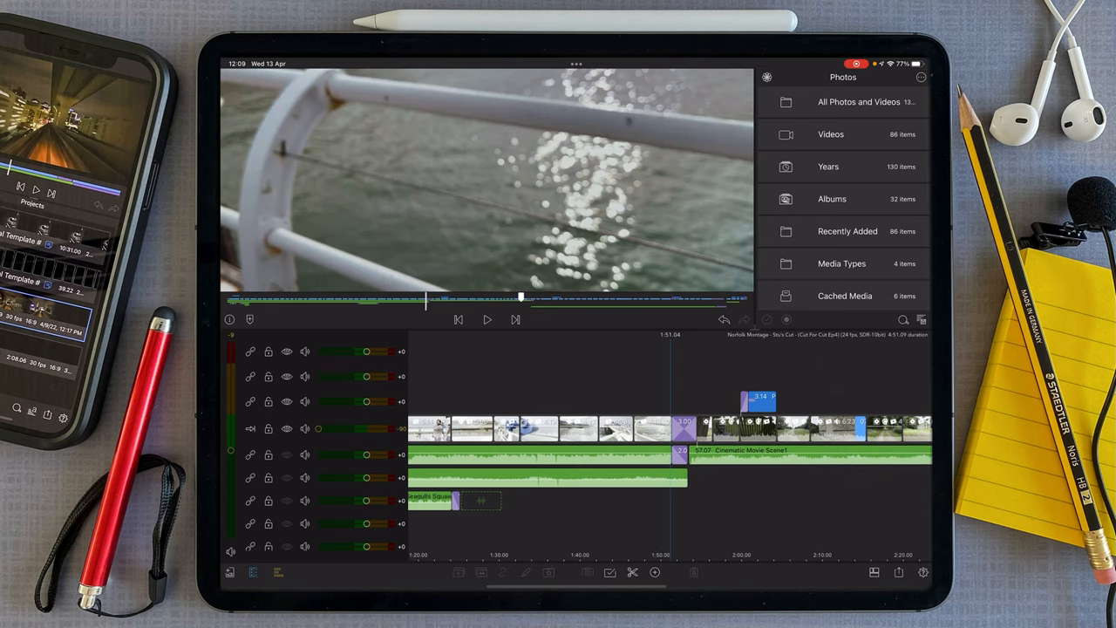
- Add an audio cross-dissolve at the 1:52 music join, widen it to 0.16, and play it
left_click(488, 319)
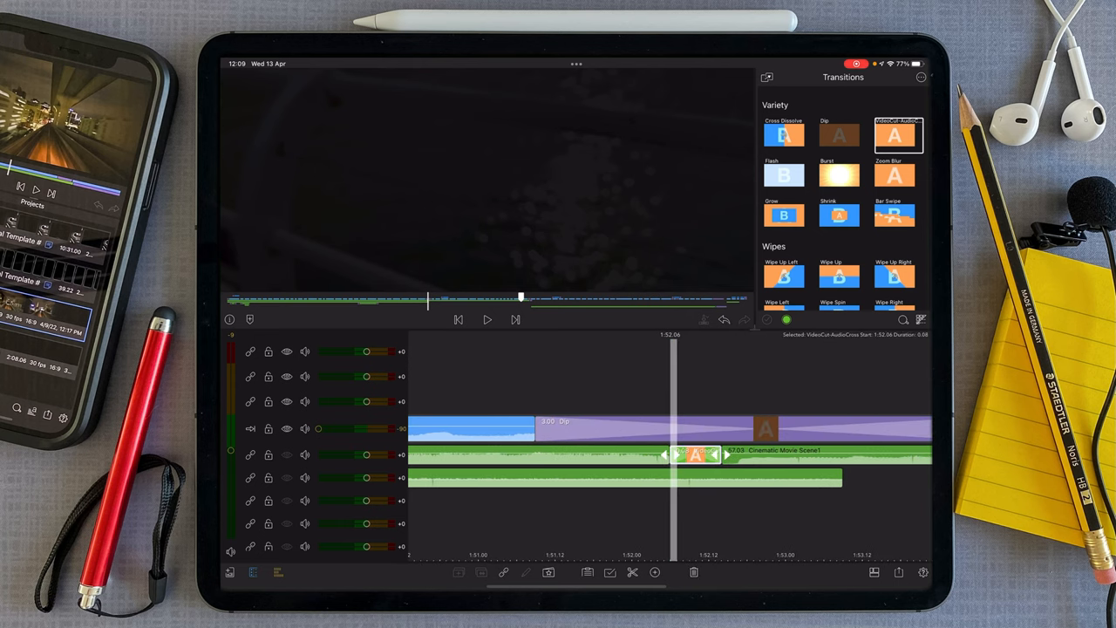
left_click_drag(693, 453, 724, 453)
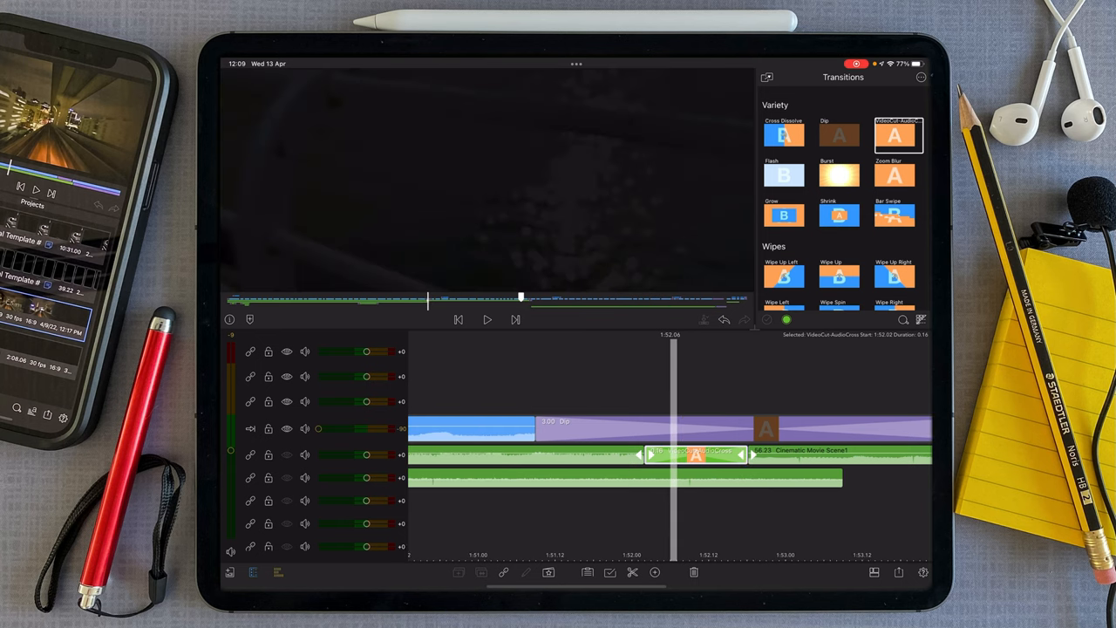
left_click(487, 319)
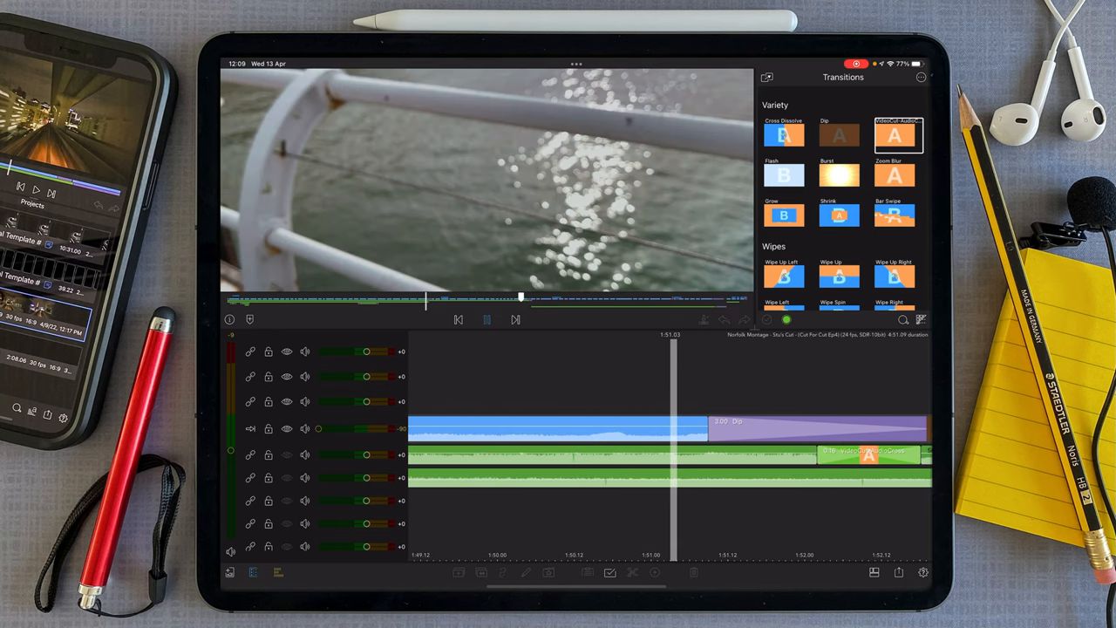